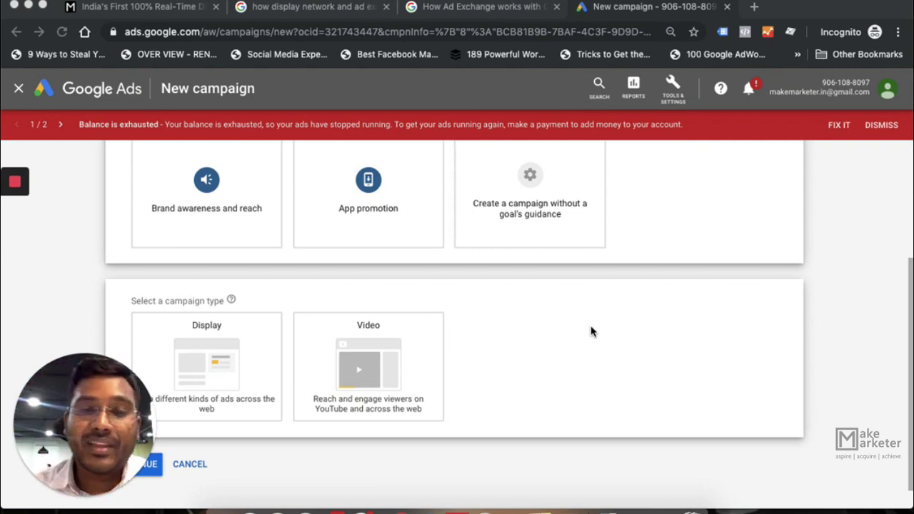
# Scroll up on the New campaign page to the Product and brand consideration goal tile
pyautogui.scroll(3)
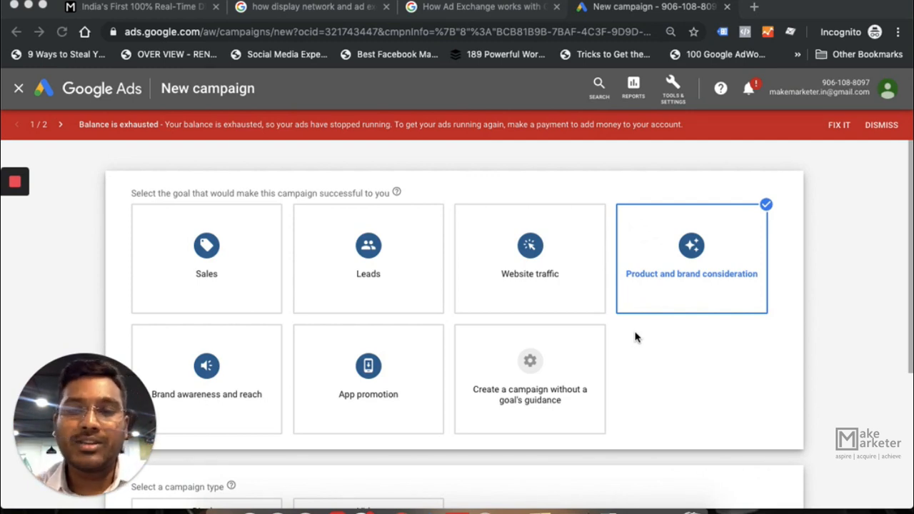
pyautogui.moveTo(683, 295)
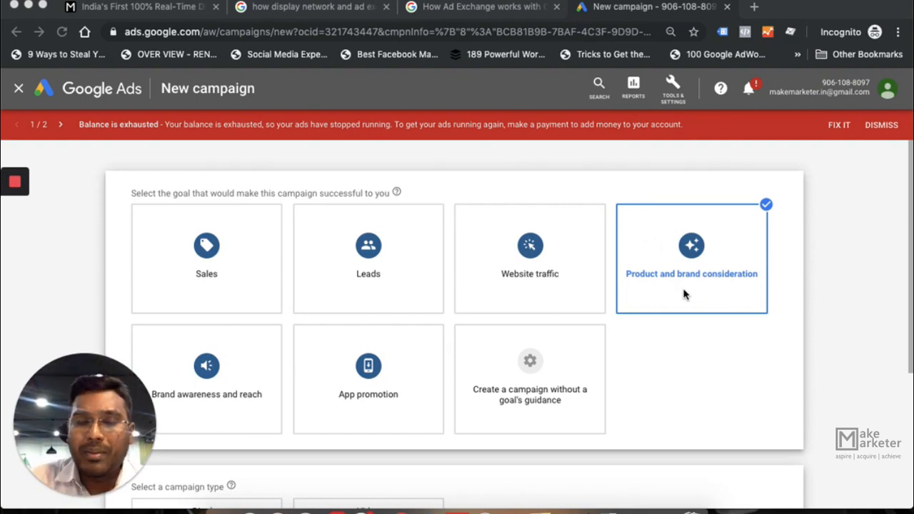
pyautogui.moveTo(550, 381)
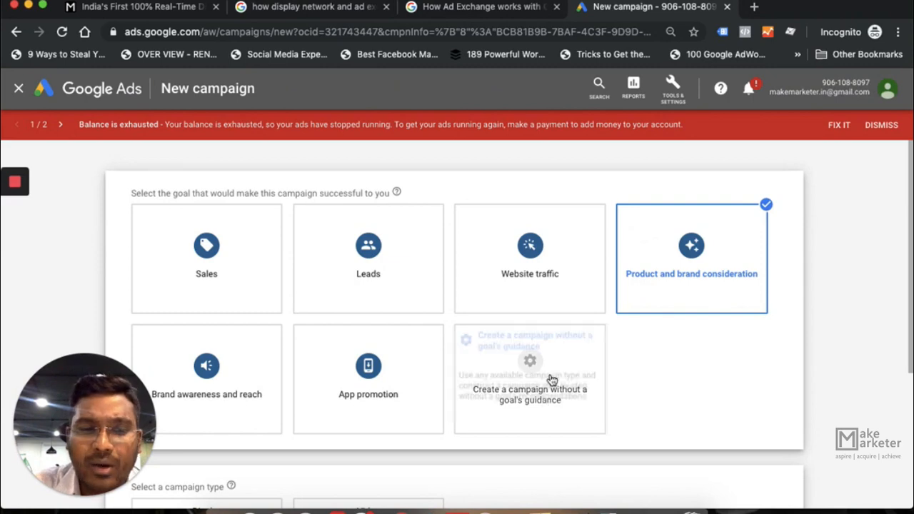
# Choose a Standard display campaign with no goal guidance and continue to settings
pyautogui.click(529, 378)
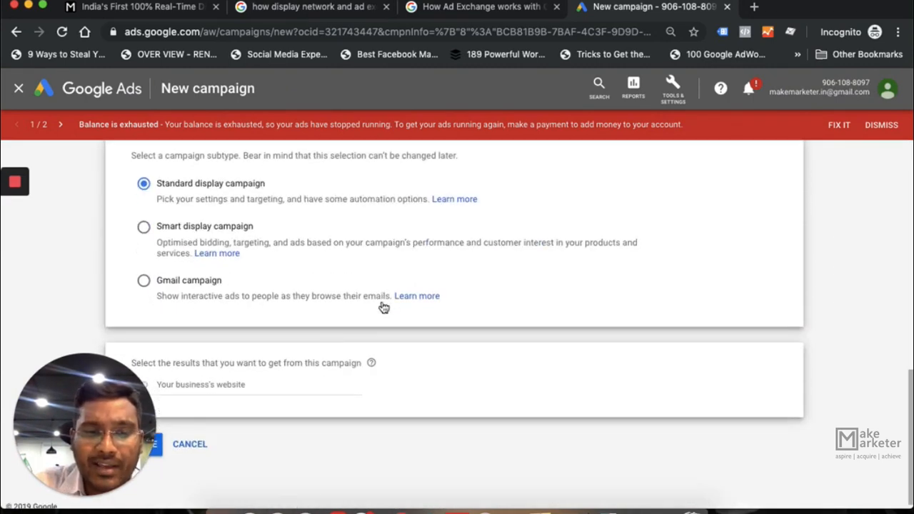
pyautogui.moveTo(361, 232)
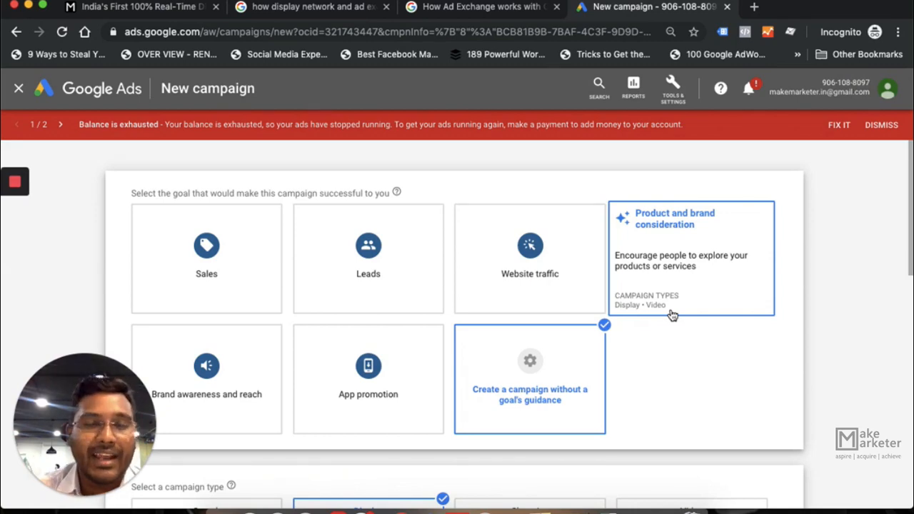
pyautogui.moveTo(766, 357)
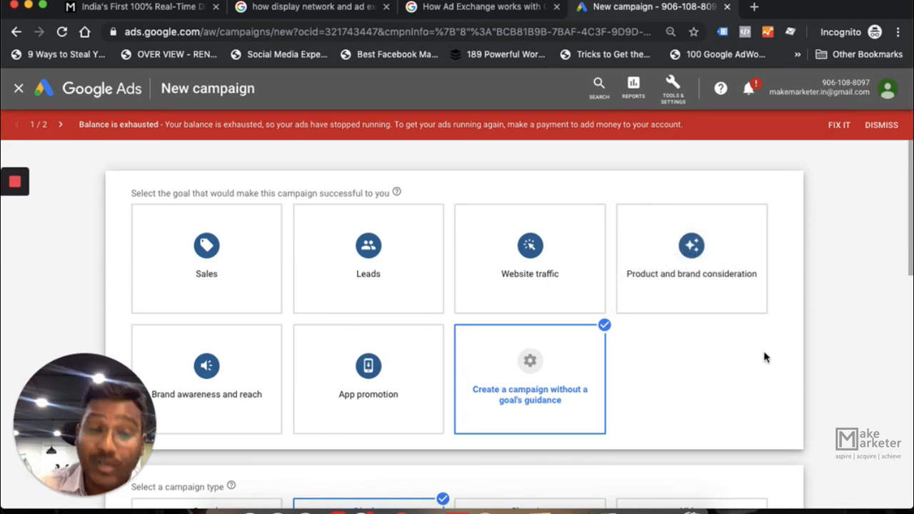
pyautogui.scroll(-3)
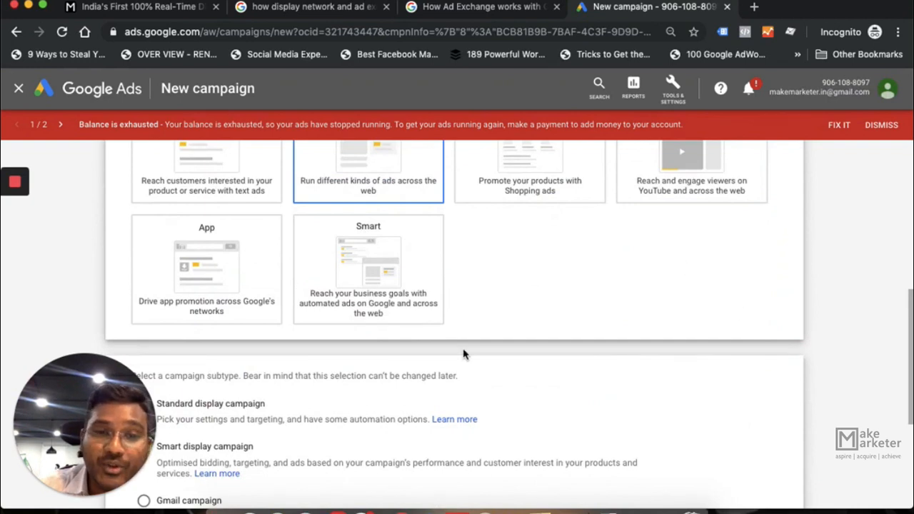
pyautogui.scroll(-3)
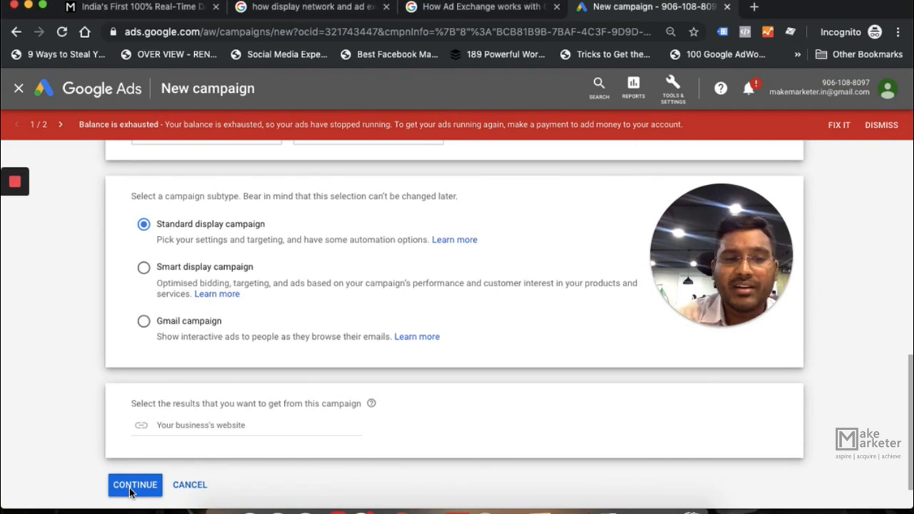
pyautogui.click(134, 484)
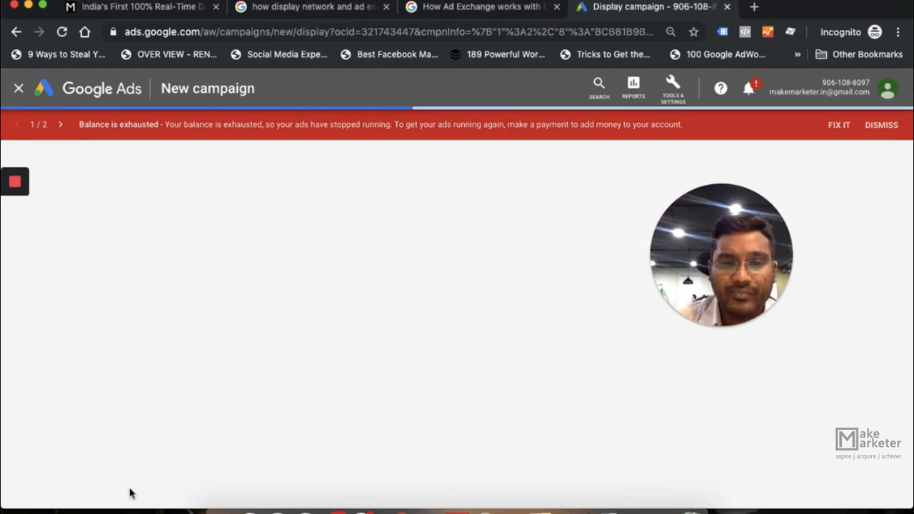
pyautogui.moveTo(248, 457)
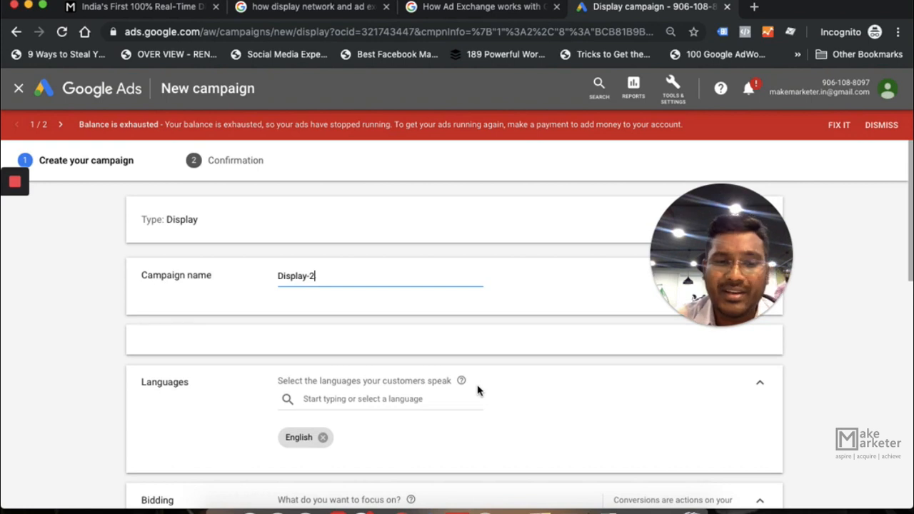
# Change the bidding focus from Conversions to Viewable impressions
pyautogui.scroll(-3)
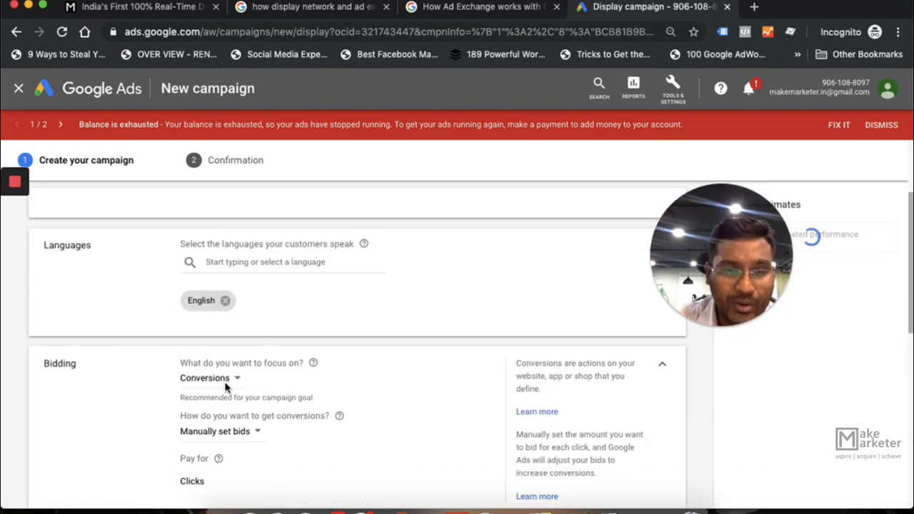
pyautogui.scroll(3)
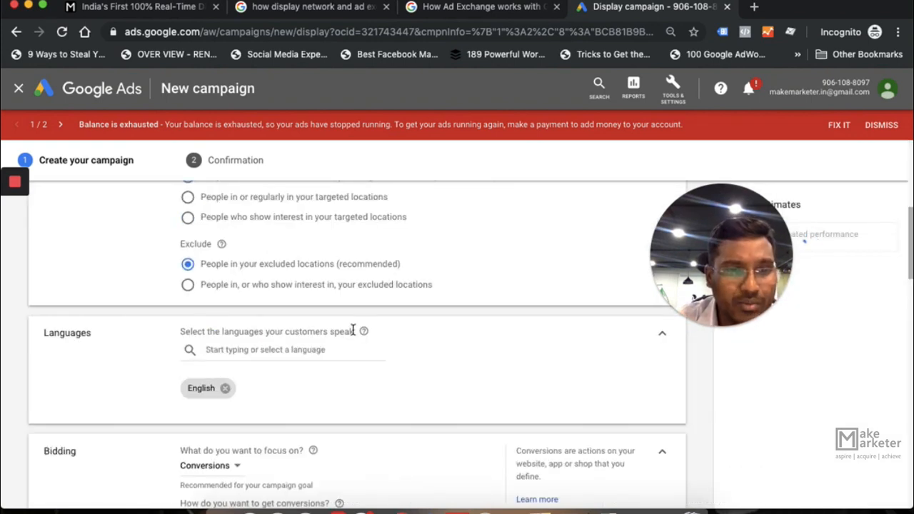
pyautogui.scroll(-3)
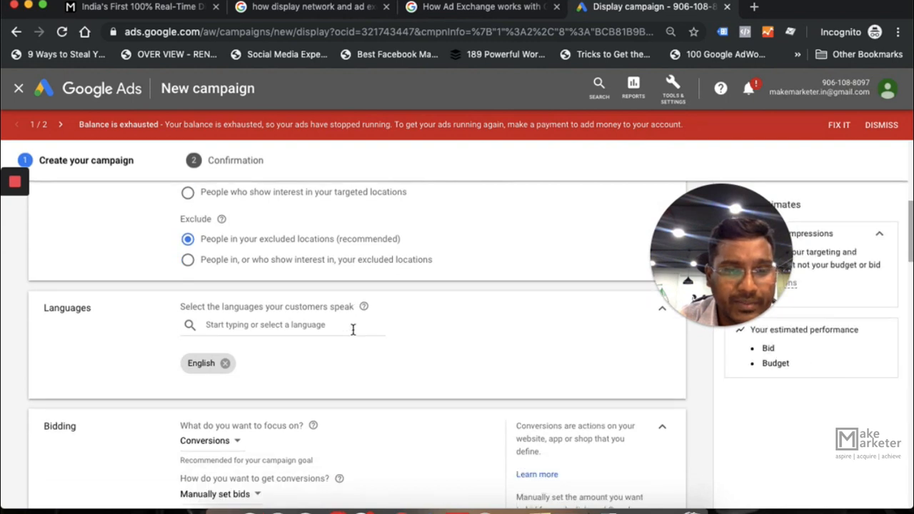
pyautogui.scroll(-3)
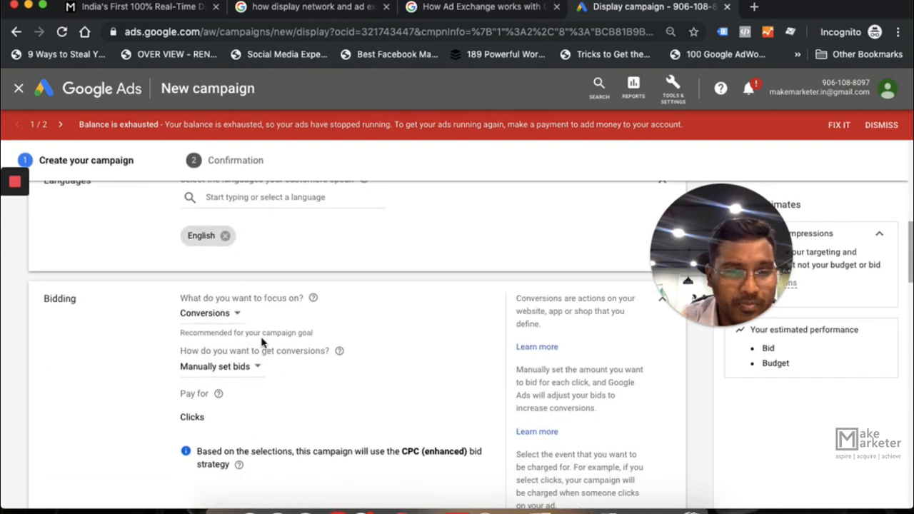
pyautogui.click(210, 313)
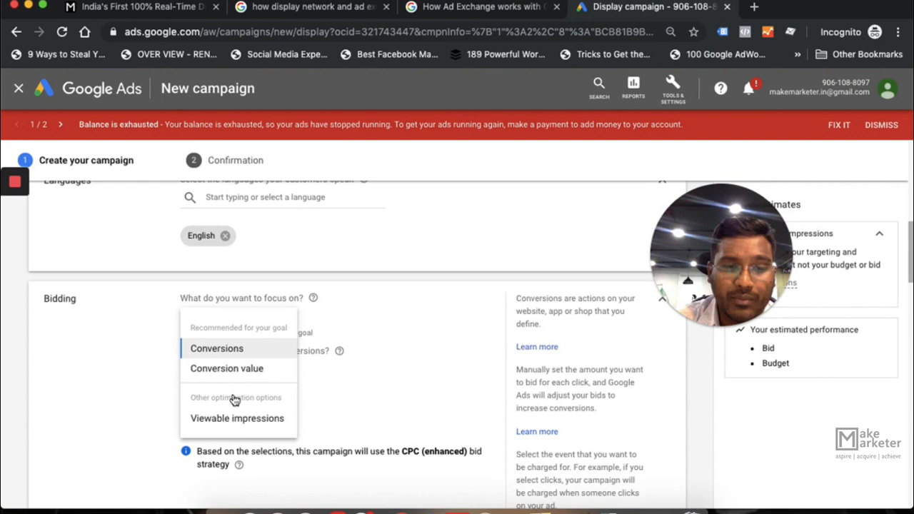
pyautogui.click(237, 417)
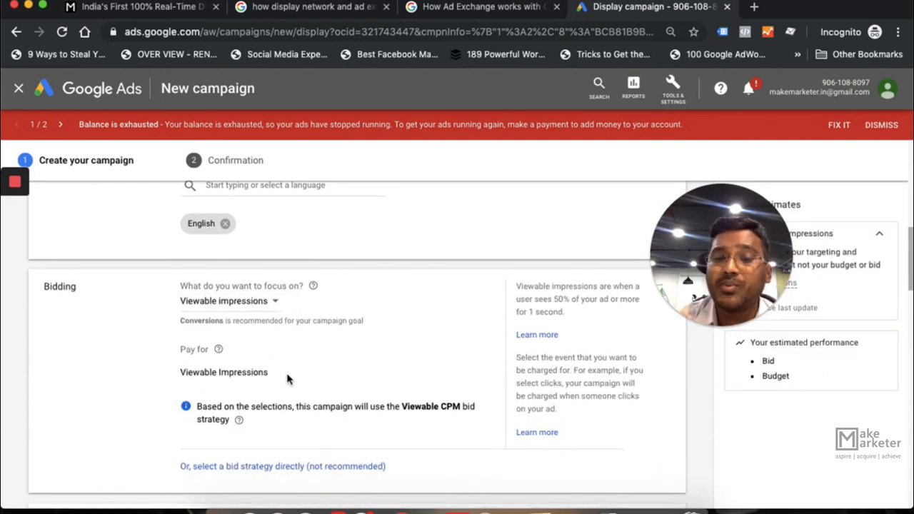
pyautogui.moveTo(450, 376)
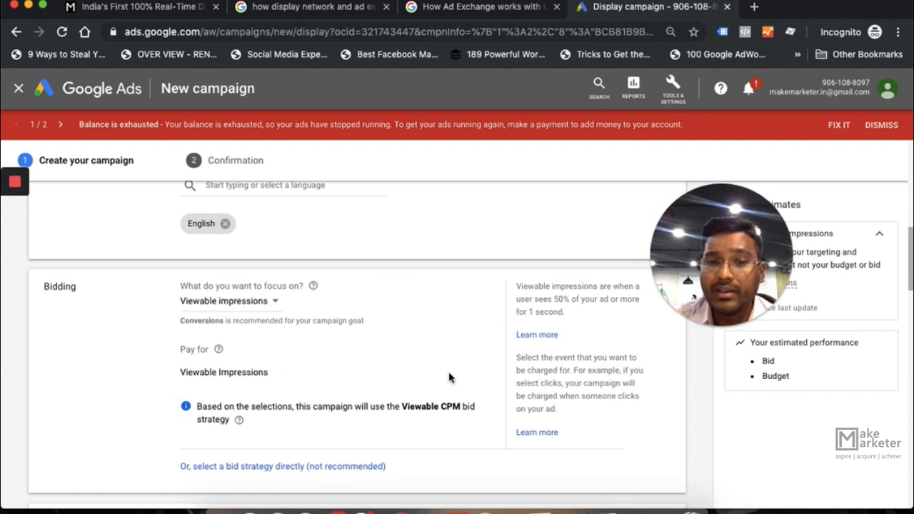
pyautogui.moveTo(528, 314)
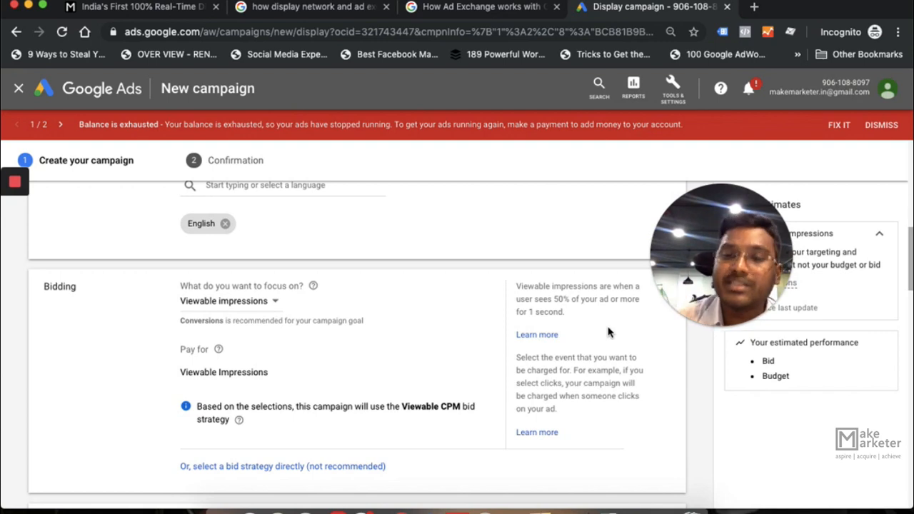
pyautogui.moveTo(238, 313)
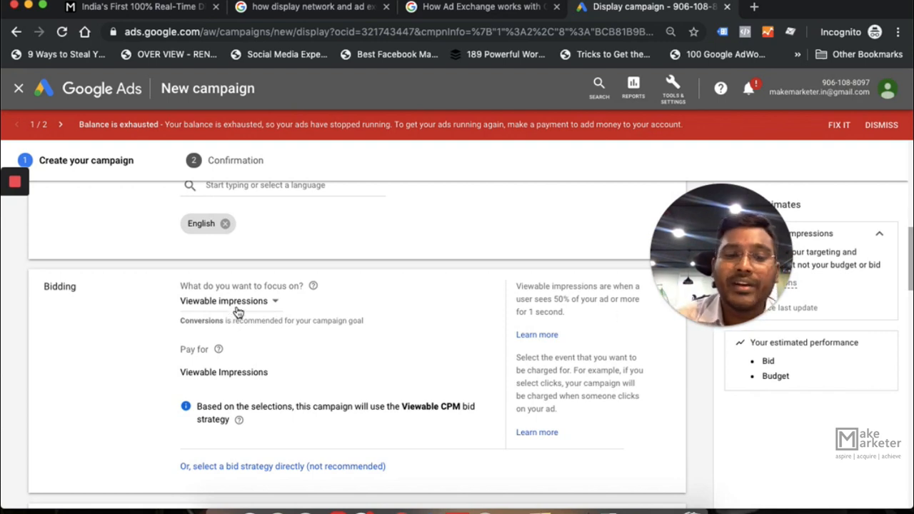
# Switch the bidding focus back to Conversions with manually set bids
pyautogui.click(227, 300)
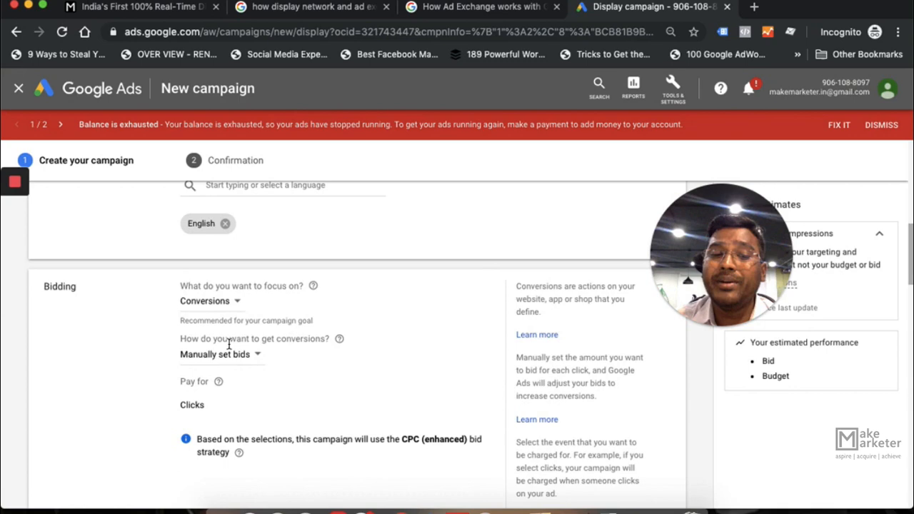
pyautogui.click(222, 354)
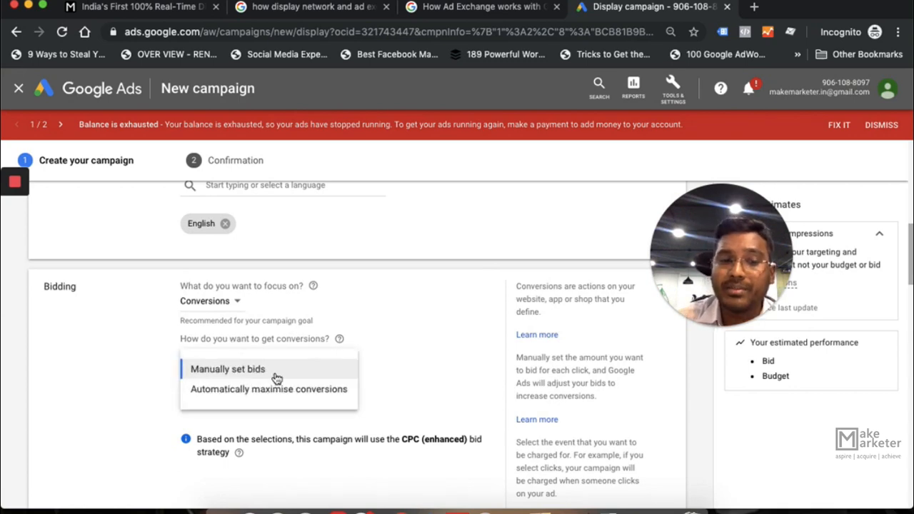
pyautogui.click(227, 368)
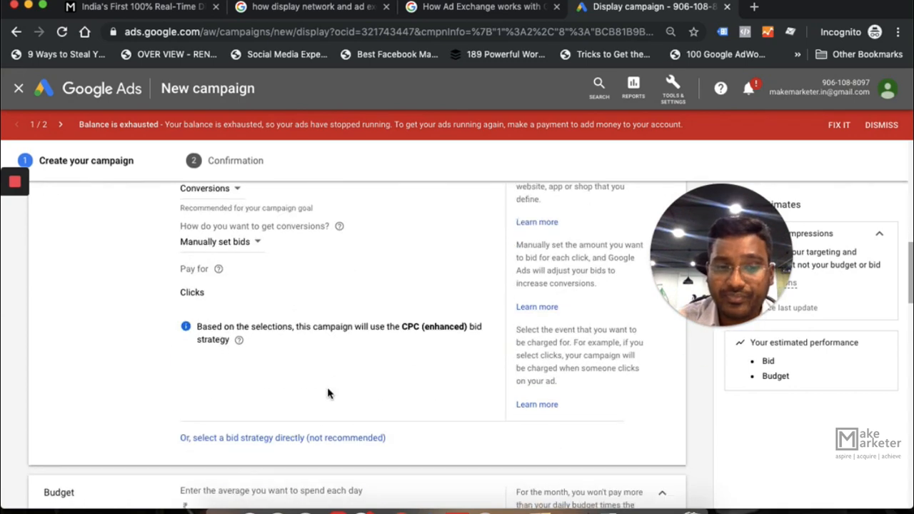
pyautogui.click(221, 241)
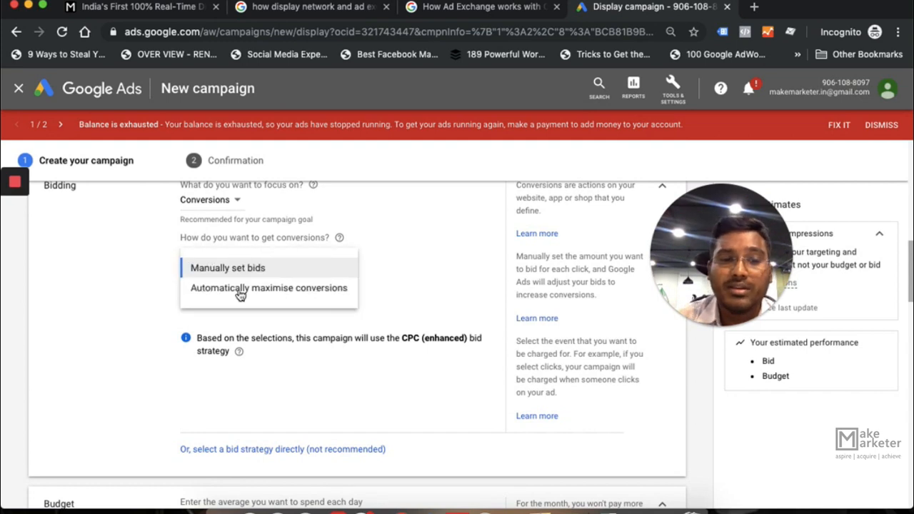
pyautogui.moveTo(268, 287)
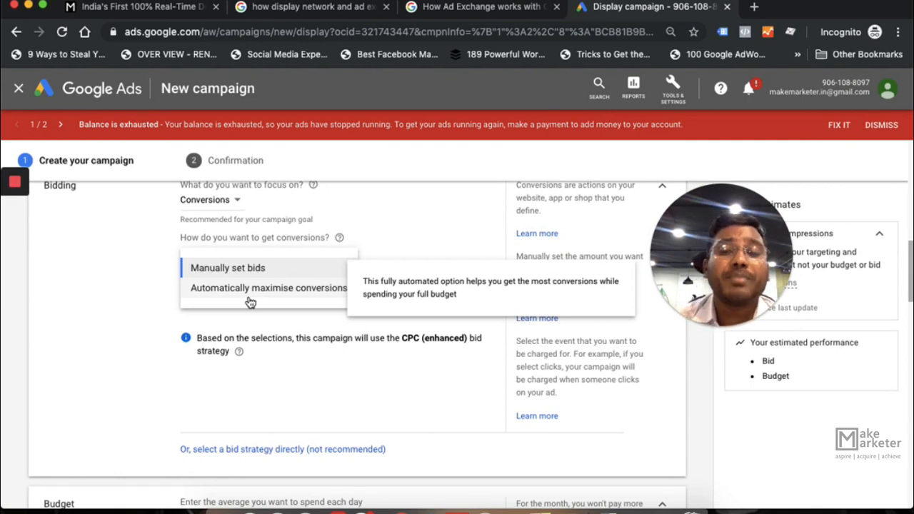
pyautogui.click(227, 267)
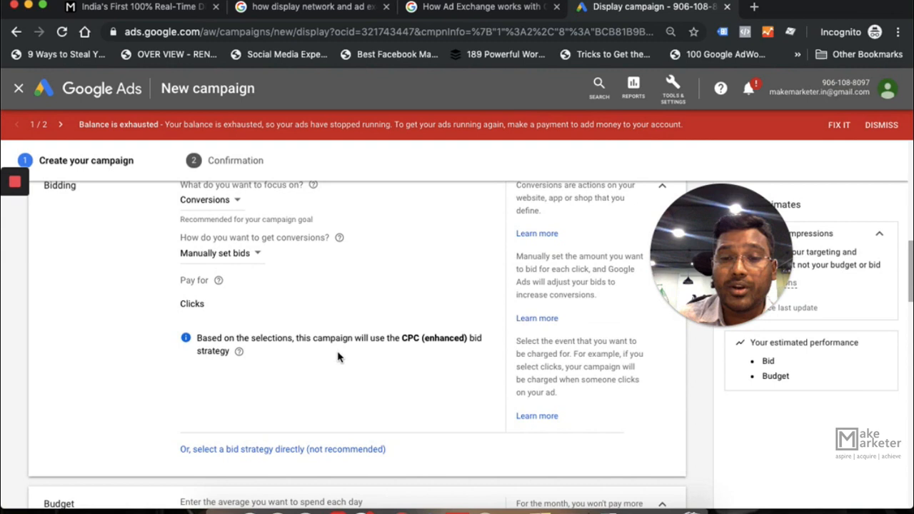
pyautogui.scroll(-3)
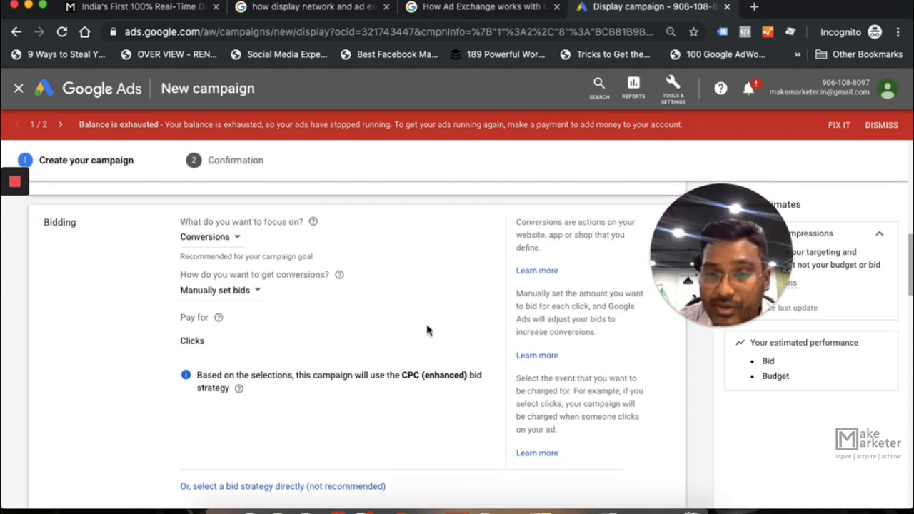
pyautogui.moveTo(642, 335)
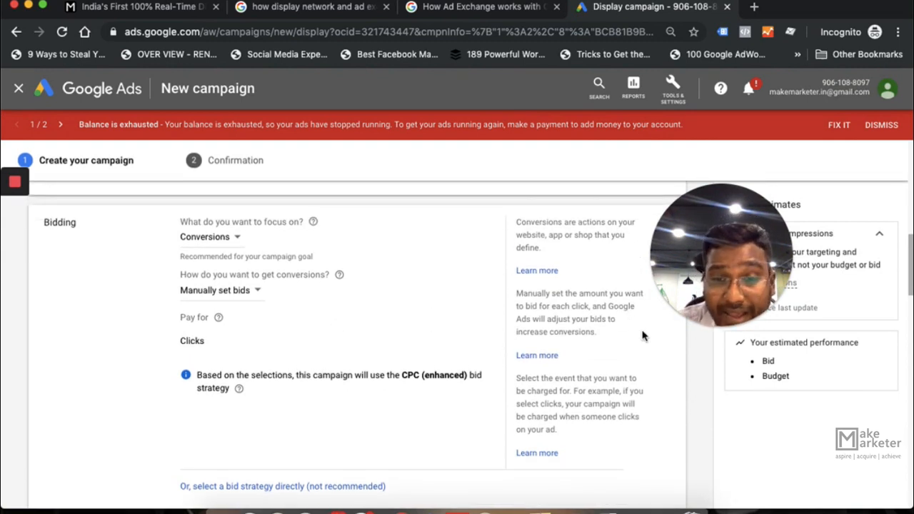
# Switch to automatically maximising conversions with a target CPA enabled
pyautogui.click(220, 290)
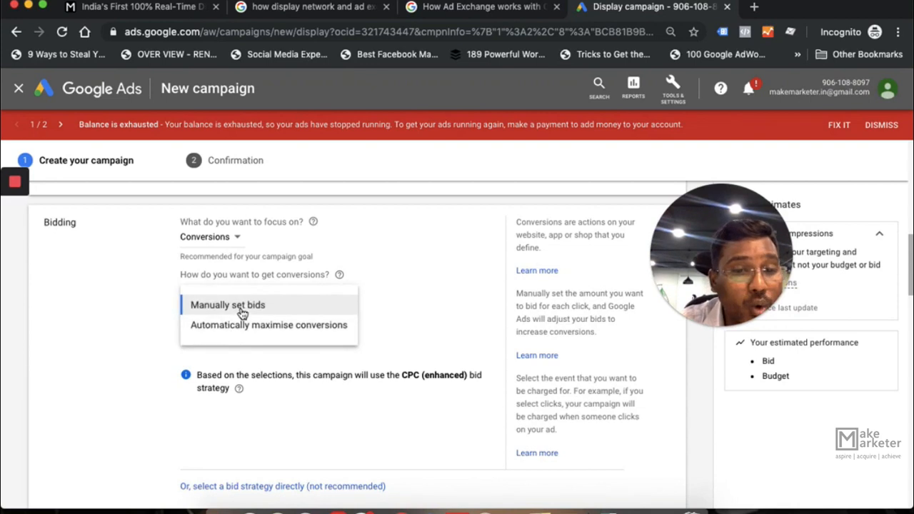
pyautogui.click(227, 305)
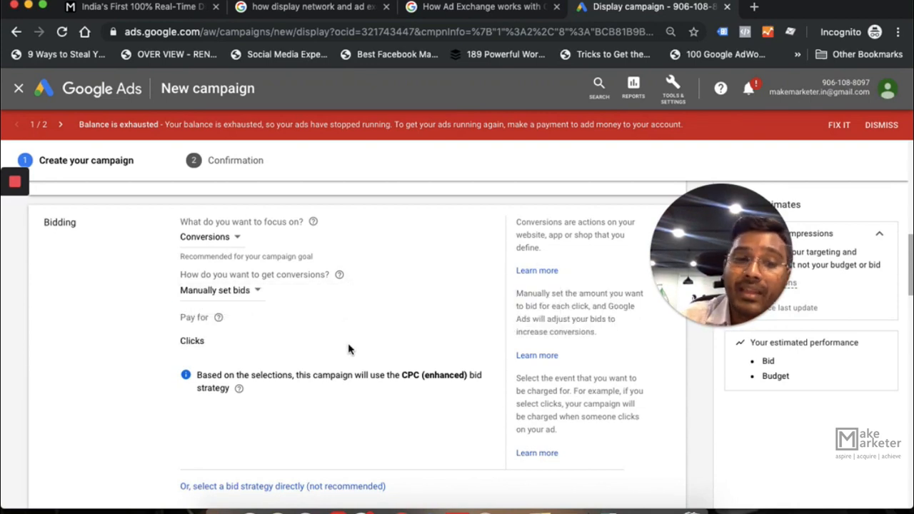
pyautogui.click(214, 289)
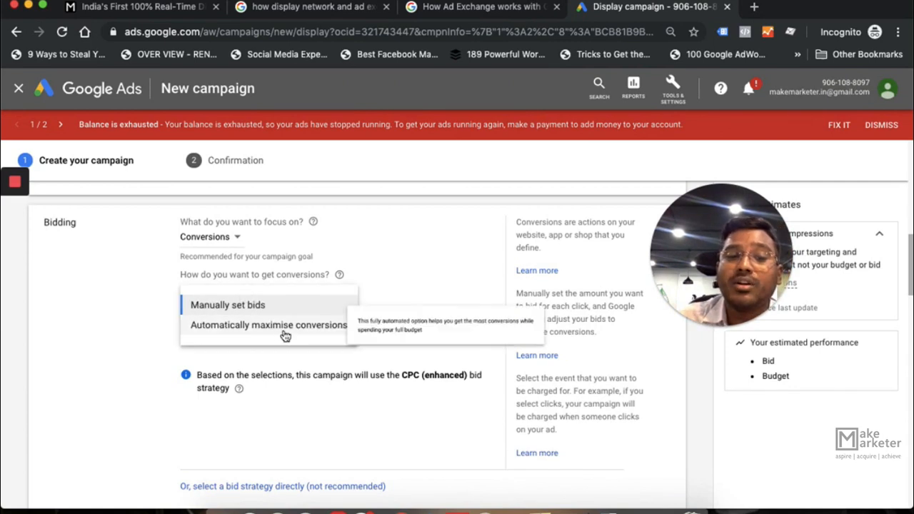
pyautogui.click(268, 325)
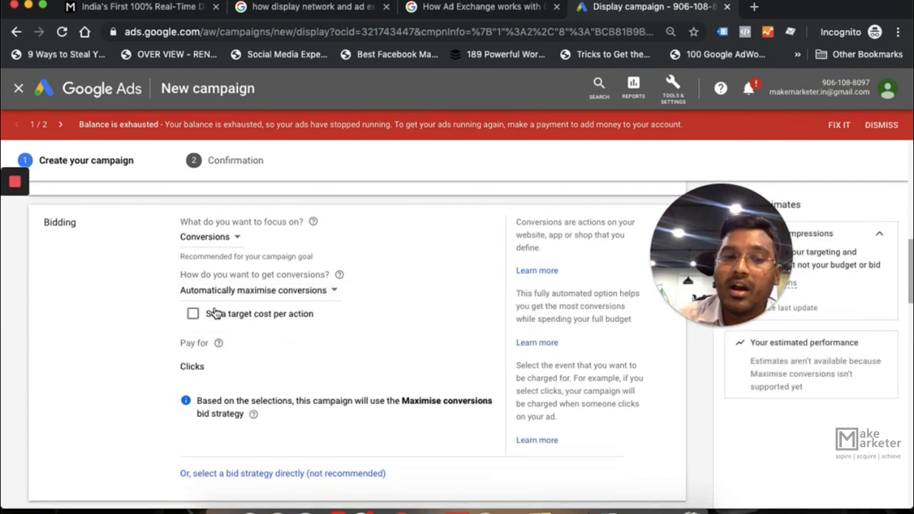
pyautogui.click(192, 313)
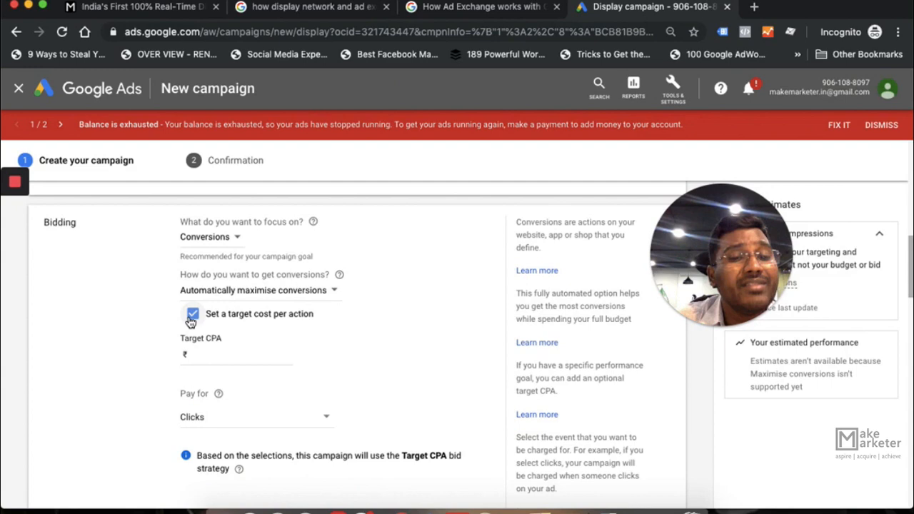
pyautogui.click(235, 356)
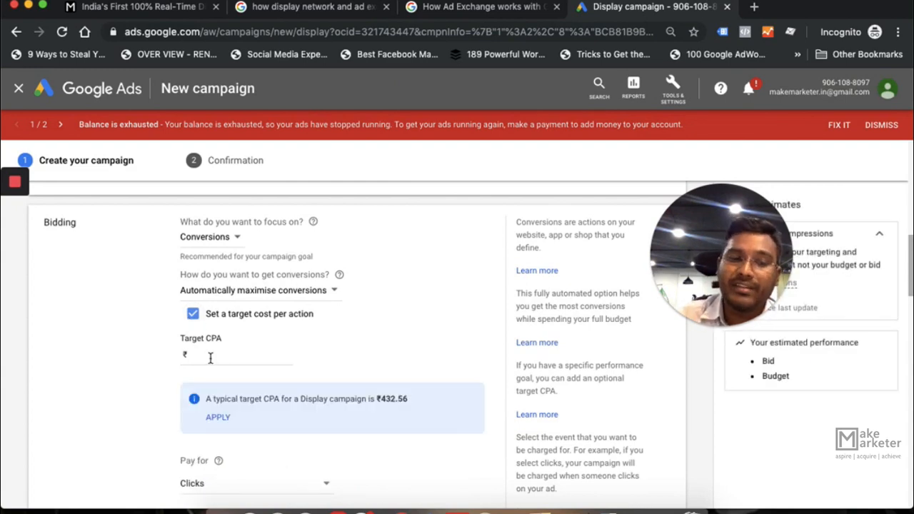
pyautogui.scroll(3)
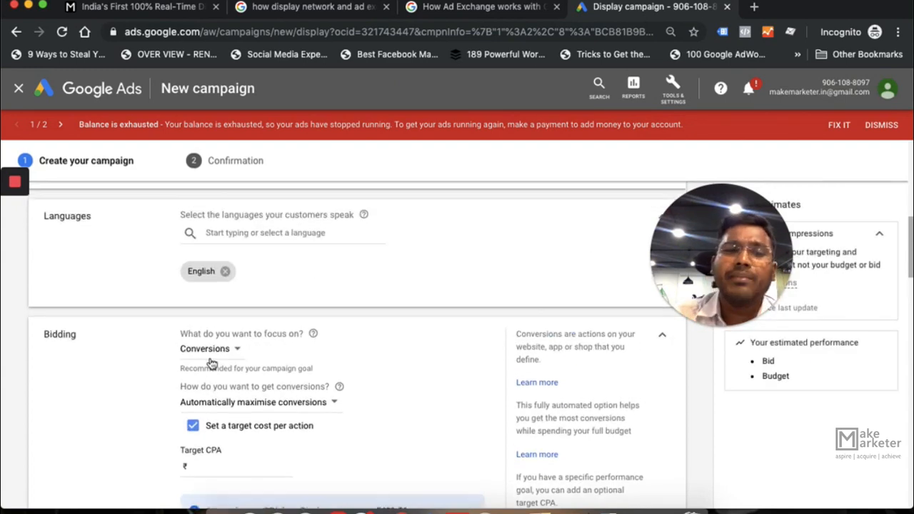
pyautogui.scroll(-3)
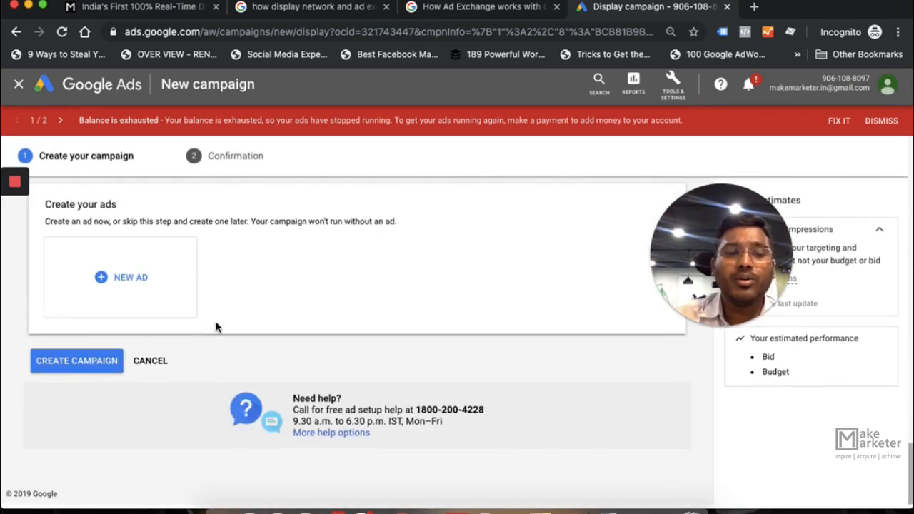
# Cancel the campaign, leave without saving, and return to the campaigns overview
pyautogui.click(150, 361)
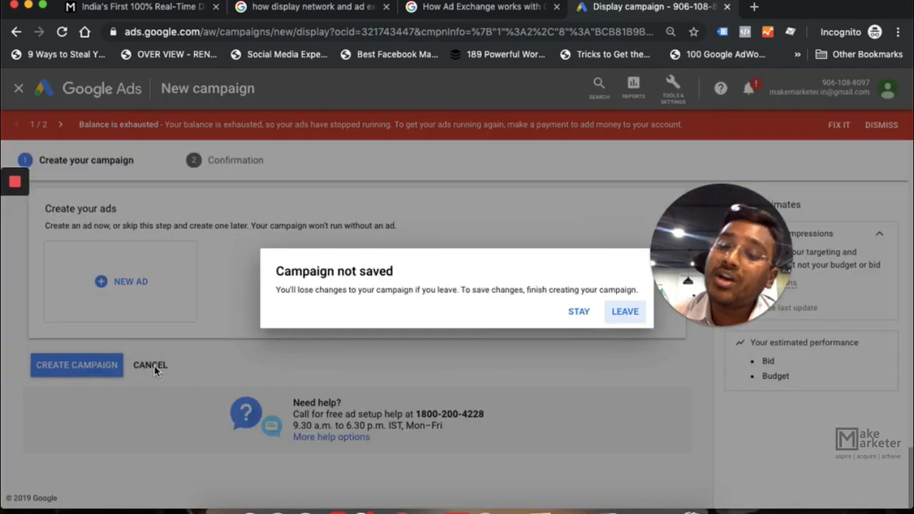
pyautogui.moveTo(625, 312)
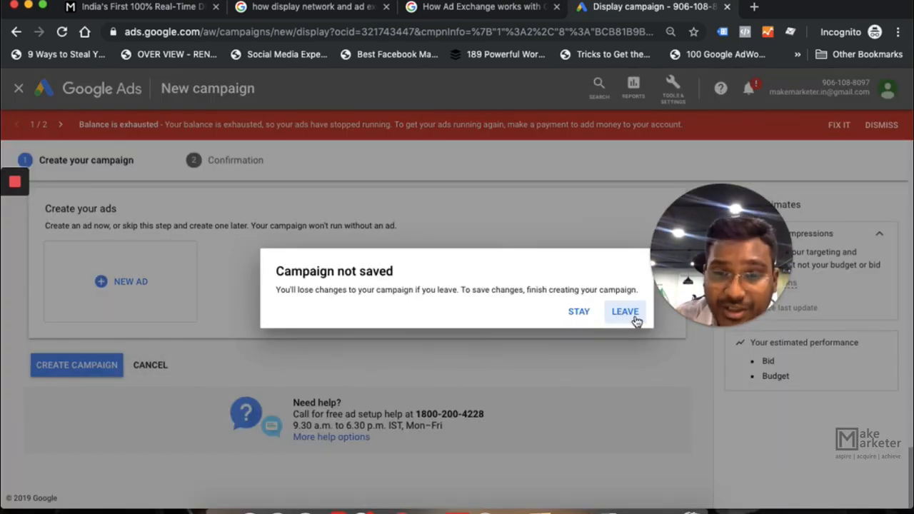
pyautogui.click(624, 311)
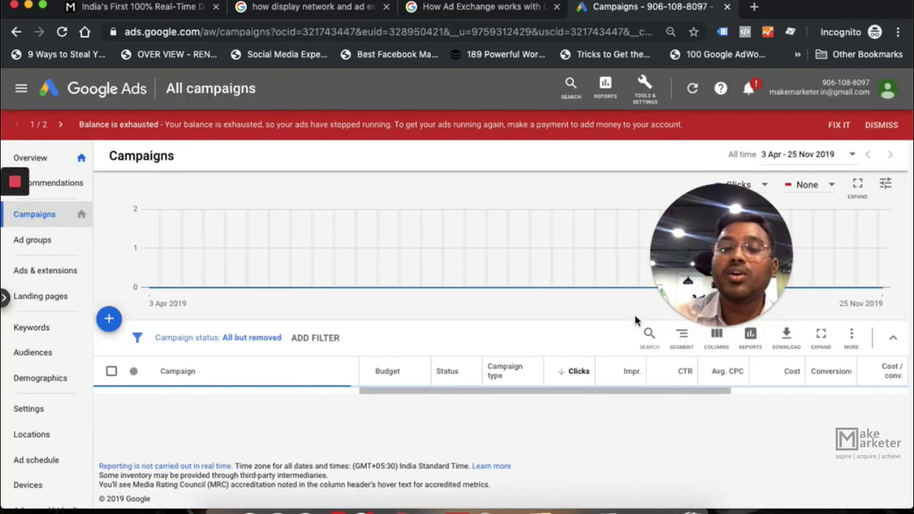
pyautogui.click(109, 318)
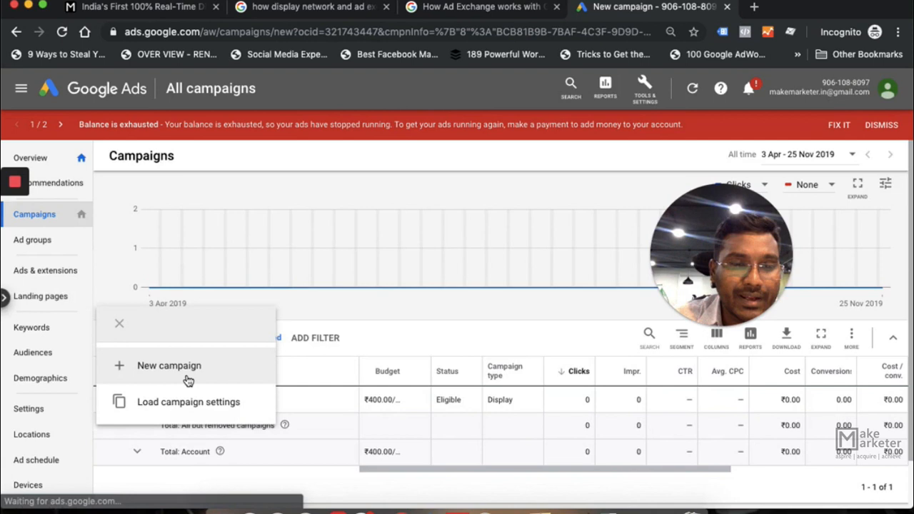
# Start a new campaign and pick the Product and brand consideration goal
pyautogui.click(169, 365)
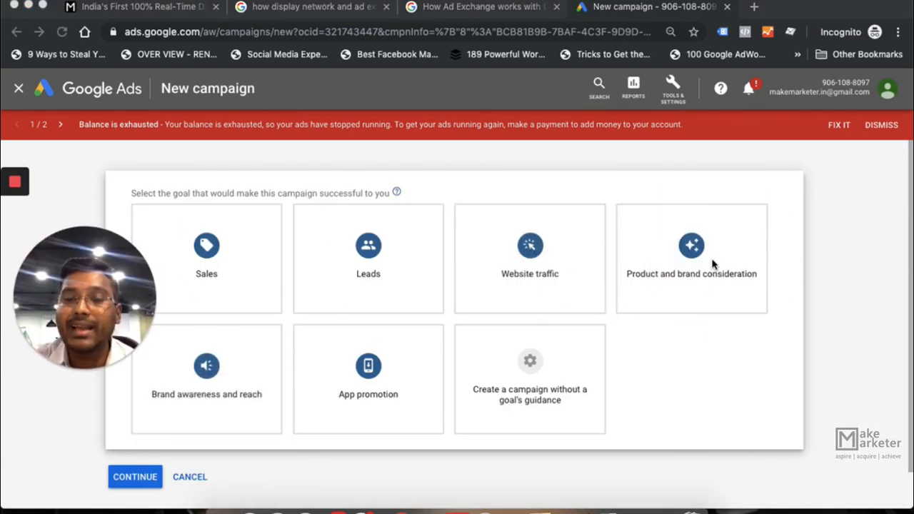
pyautogui.click(691, 258)
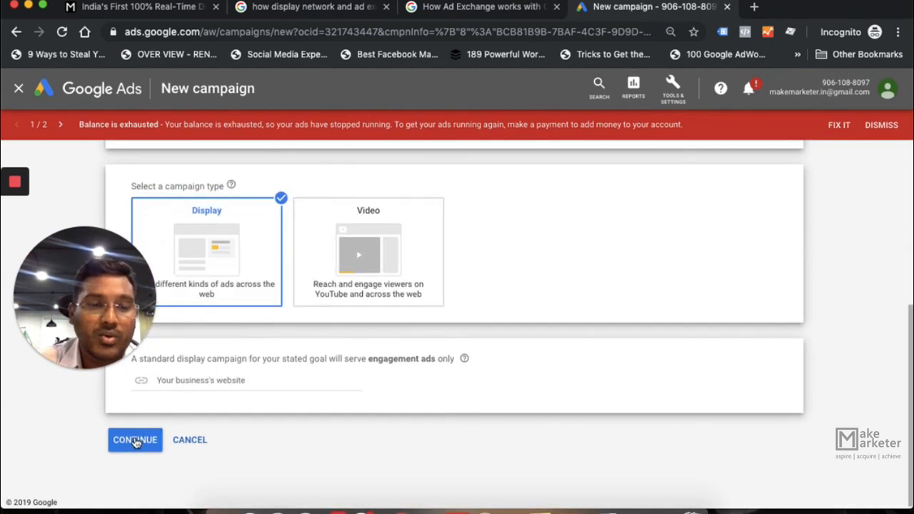
# Enter a ₹20,000 daily budget in the Display-2 campaign settings
pyautogui.click(134, 439)
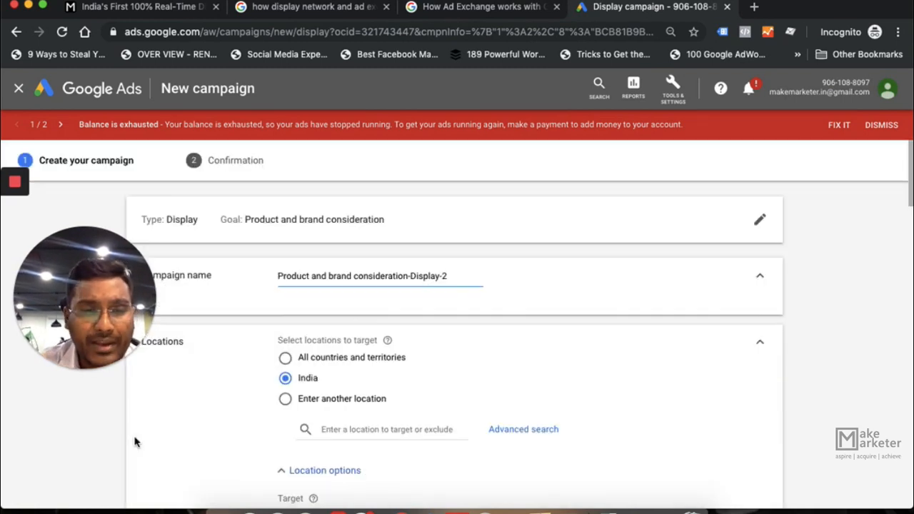
pyautogui.scroll(-3)
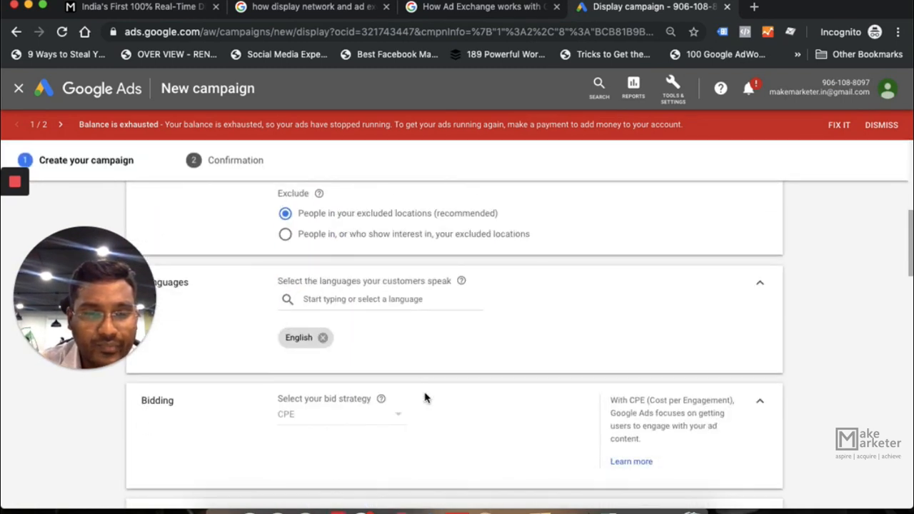
pyautogui.scroll(-3)
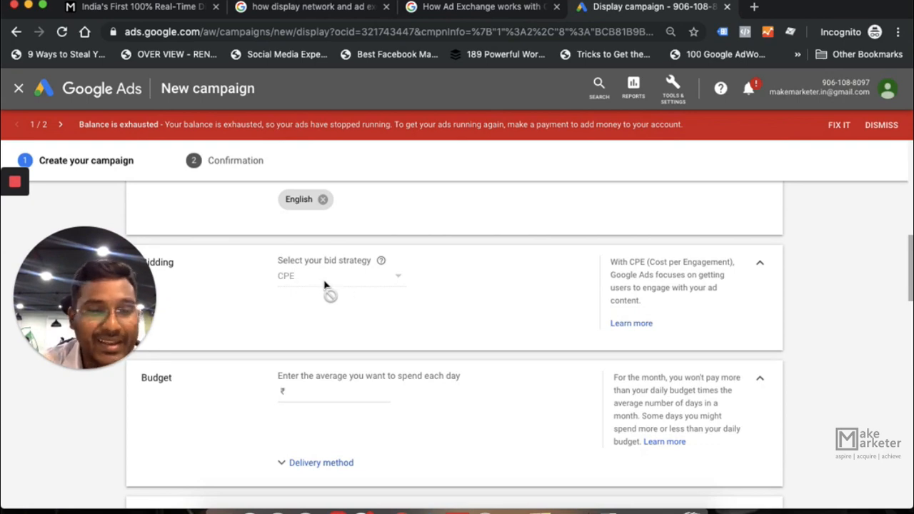
pyautogui.scroll(3)
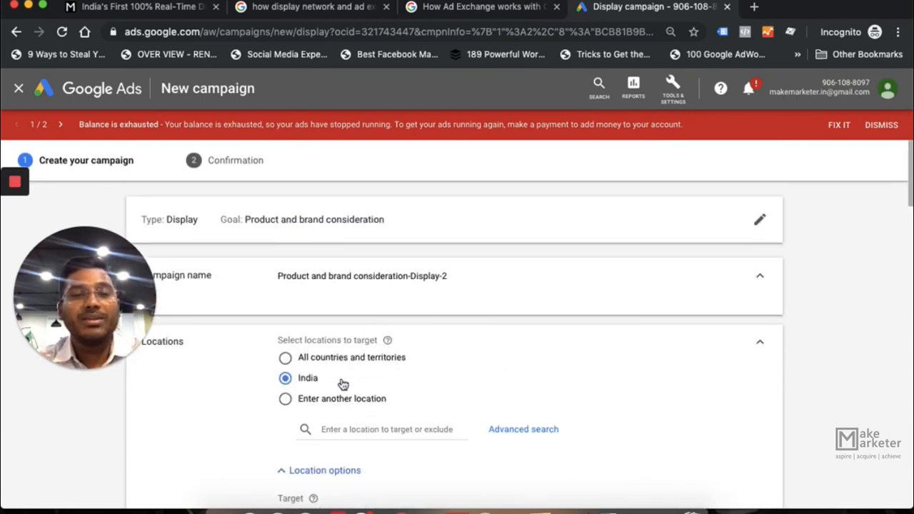
pyautogui.scroll(-3)
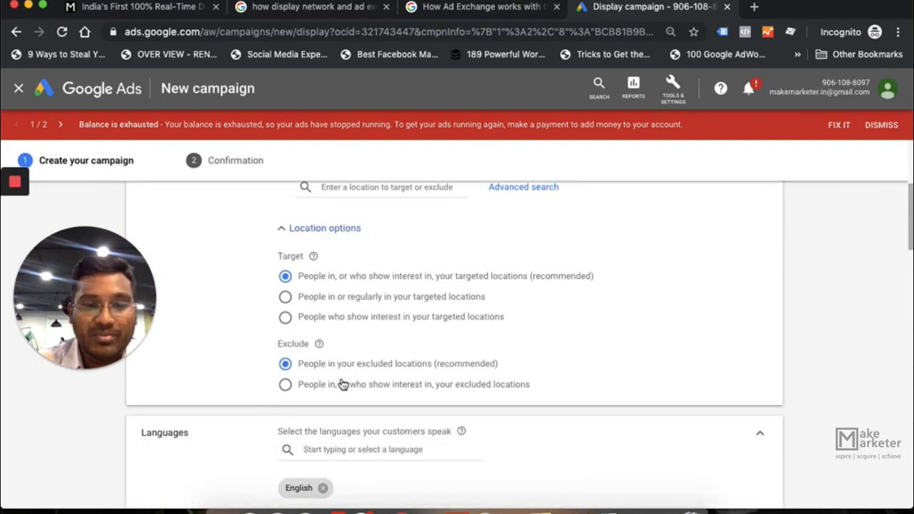
pyautogui.scroll(-3)
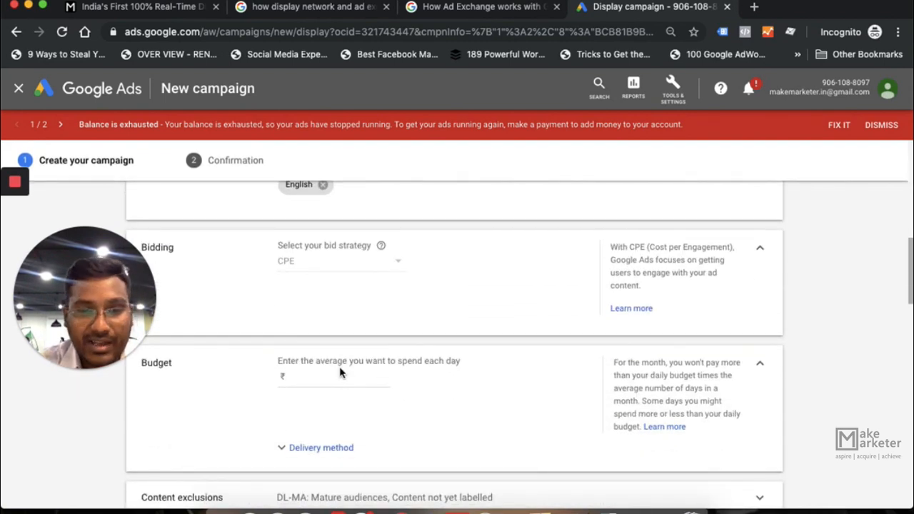
pyautogui.write('20000')
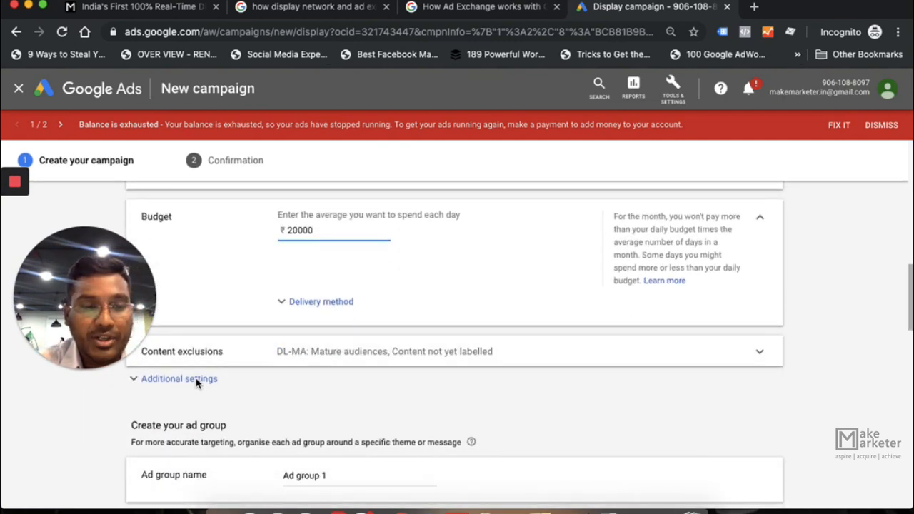
pyautogui.scroll(-3)
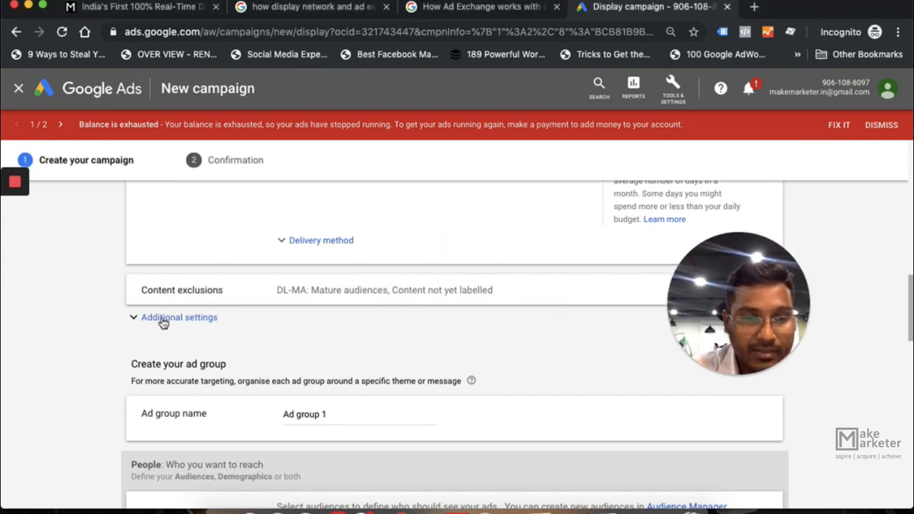
# Reveal additional settings and expand Campaign URL options with tracking template and custom parameters
pyautogui.click(178, 316)
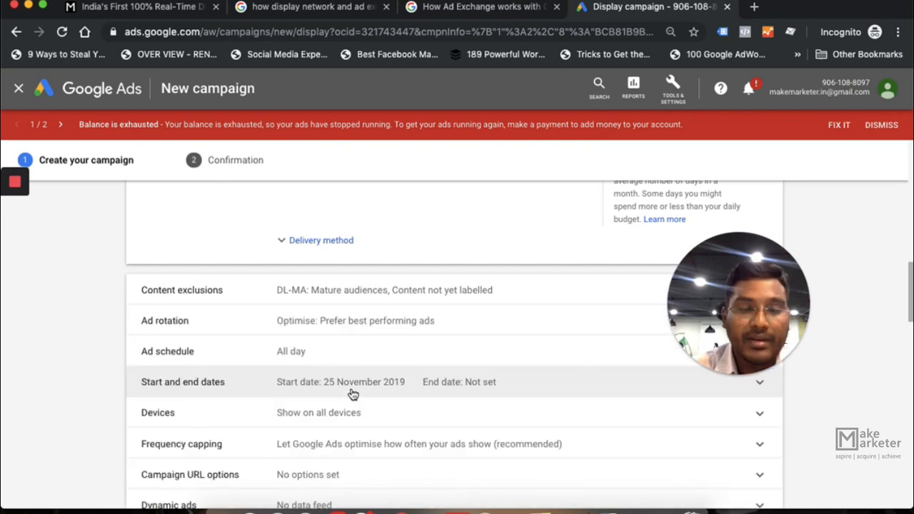
pyautogui.moveTo(354, 376)
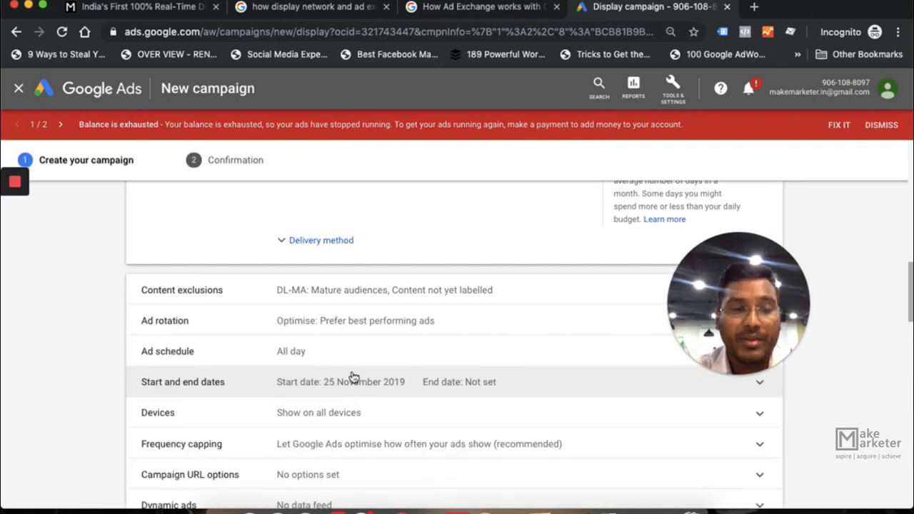
pyautogui.scroll(-3)
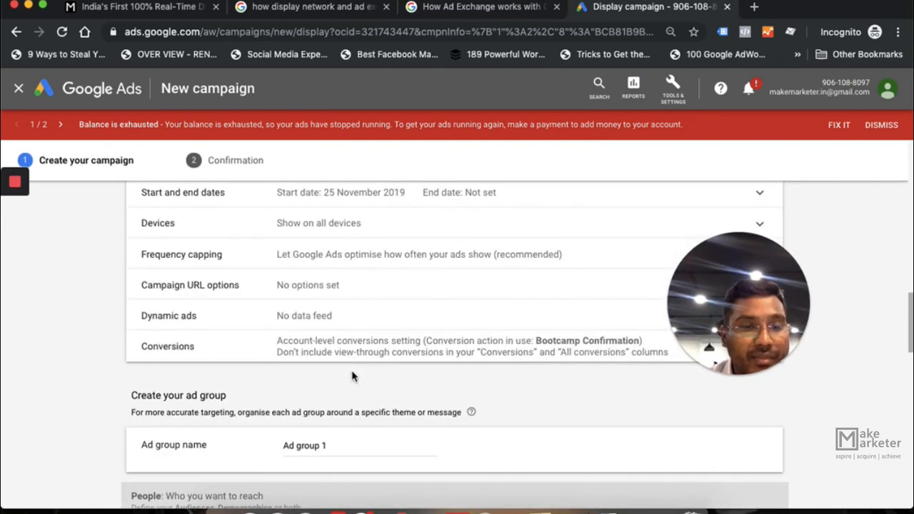
pyautogui.scroll(-3)
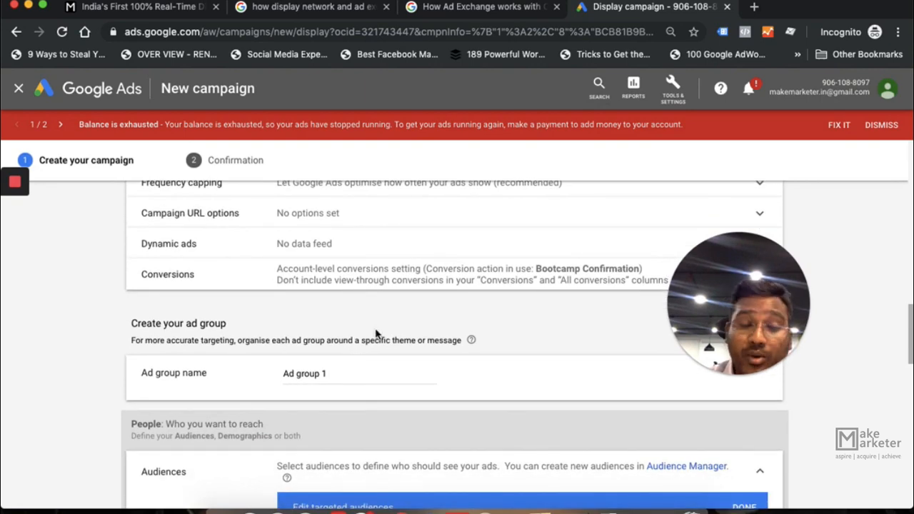
pyautogui.click(759, 212)
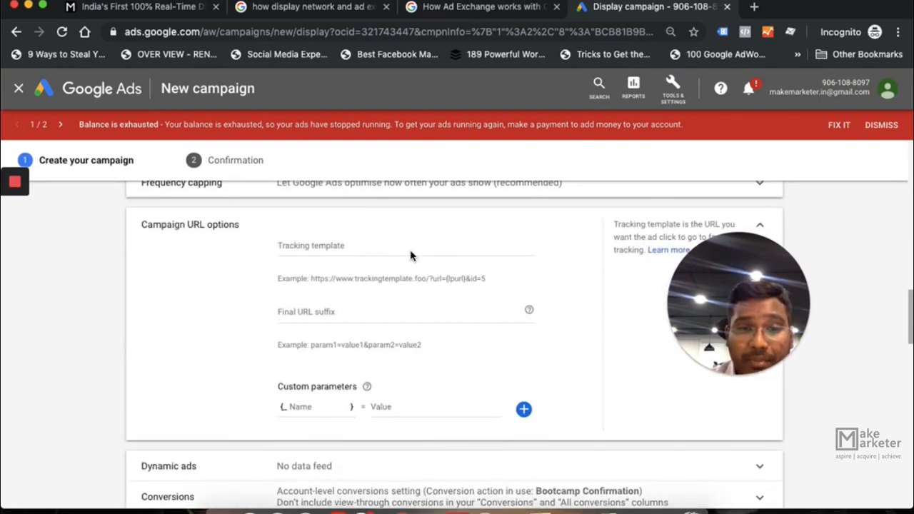
pyautogui.moveTo(451, 298)
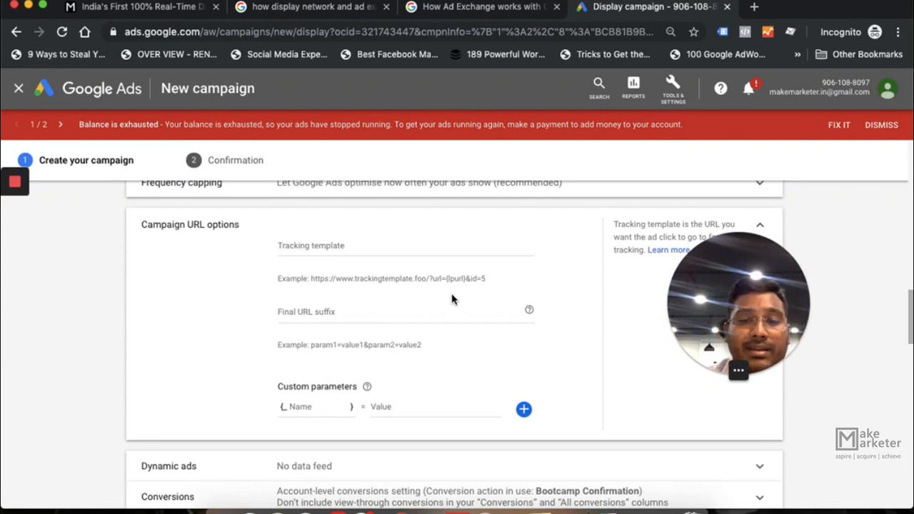
pyautogui.moveTo(772, 429)
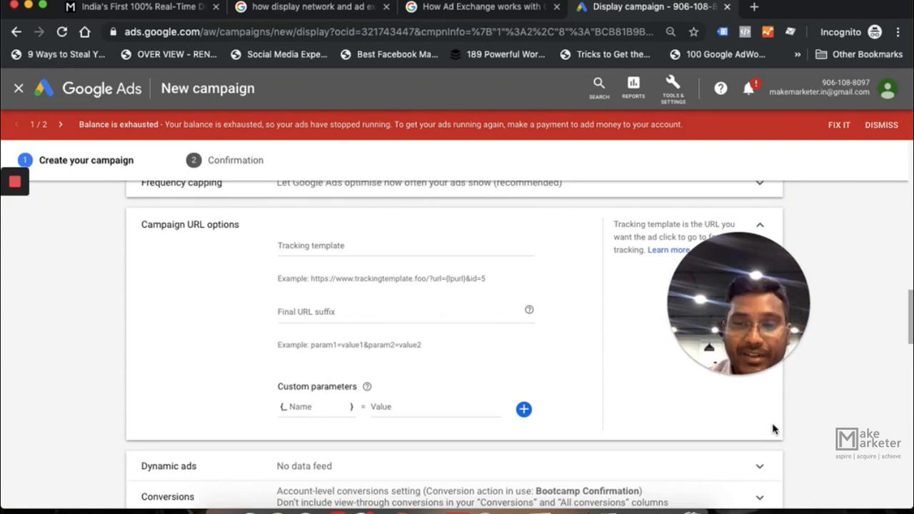
pyautogui.scroll(-3)
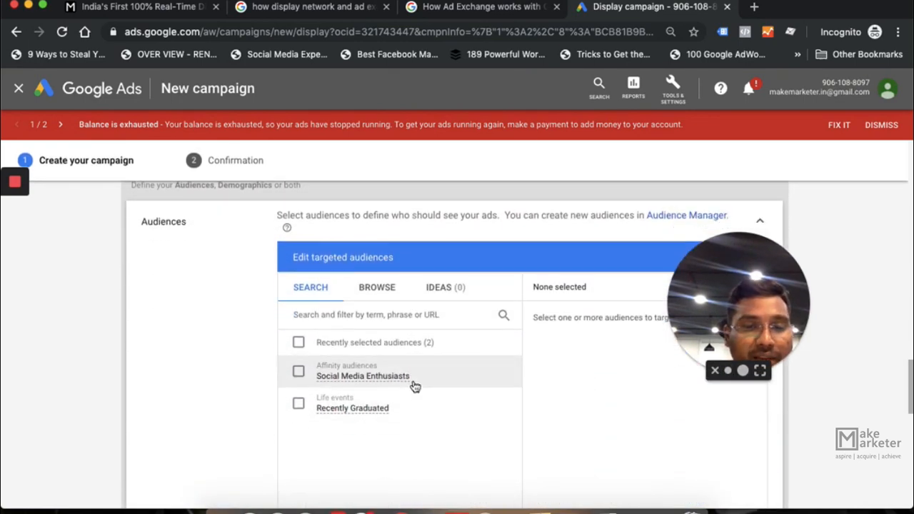
# Browse the audience categories, then expand Demographics with all genders and ages included
pyautogui.scroll(-3)
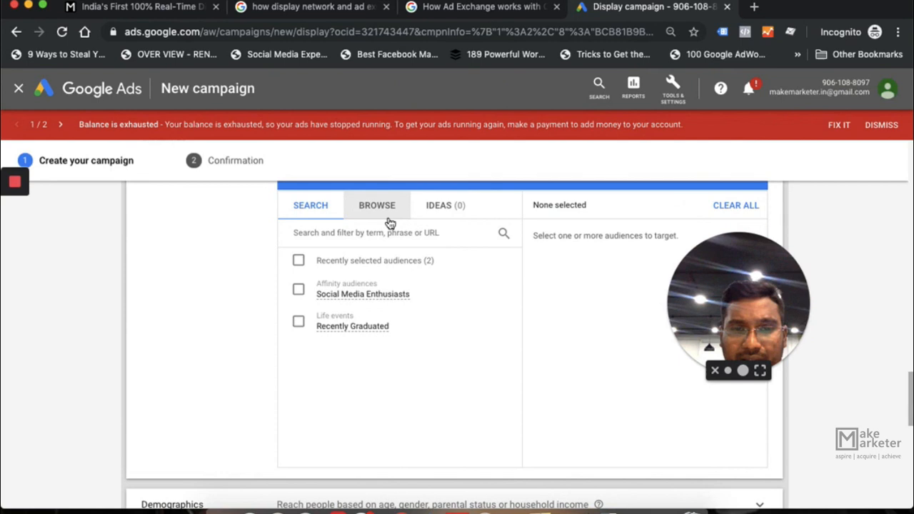
pyautogui.click(376, 205)
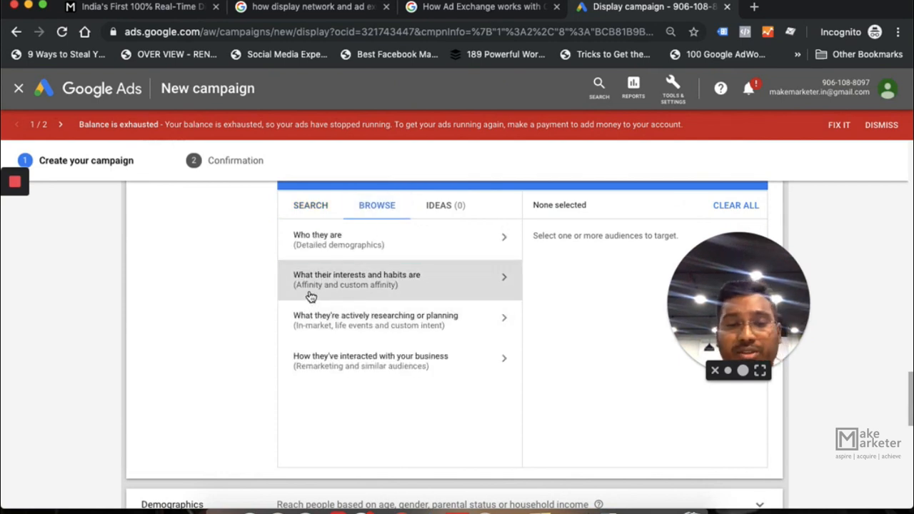
pyautogui.moveTo(302, 291)
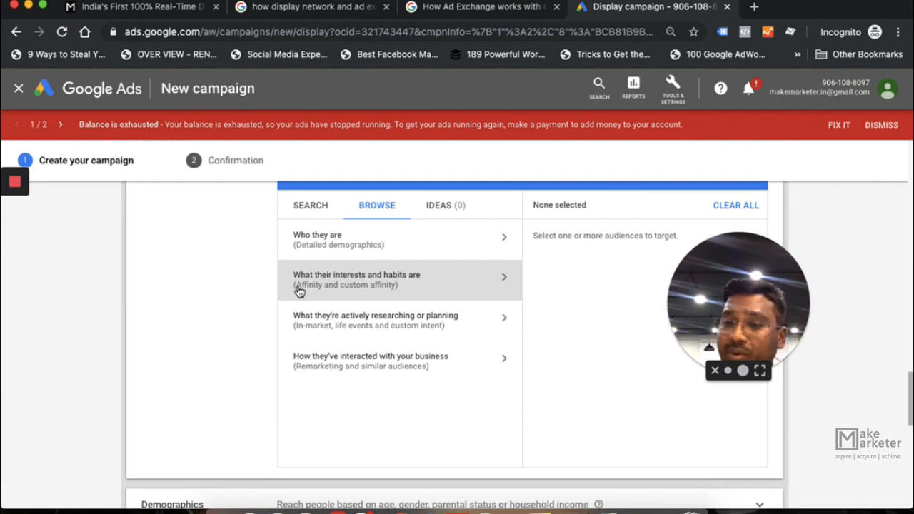
pyautogui.moveTo(328, 320)
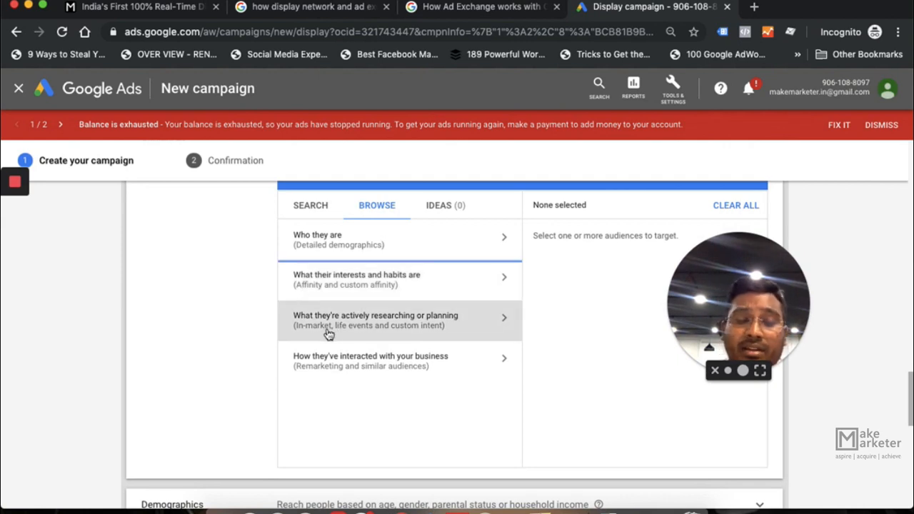
pyautogui.moveTo(326, 335)
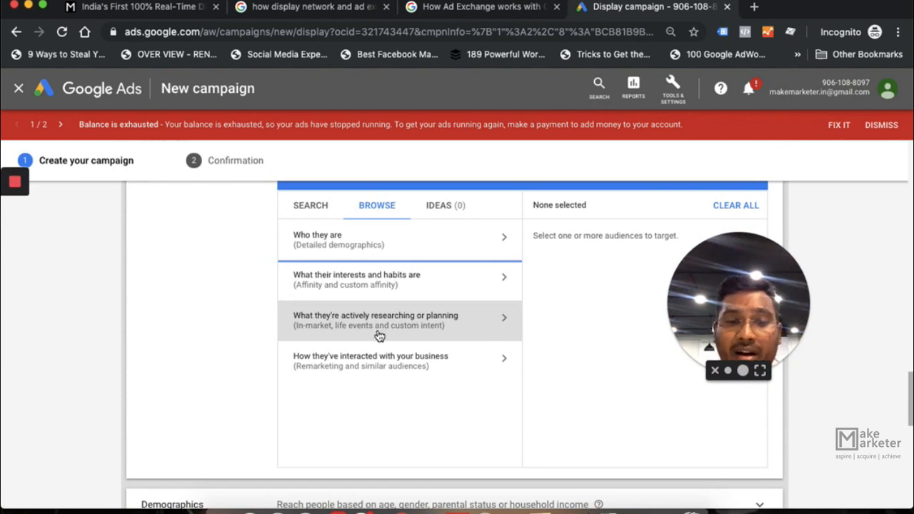
pyautogui.moveTo(366, 334)
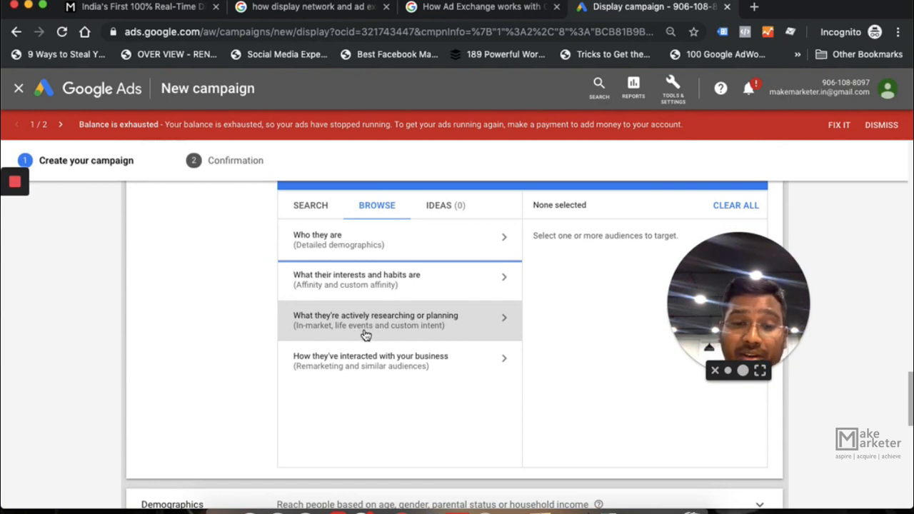
pyautogui.moveTo(357, 336)
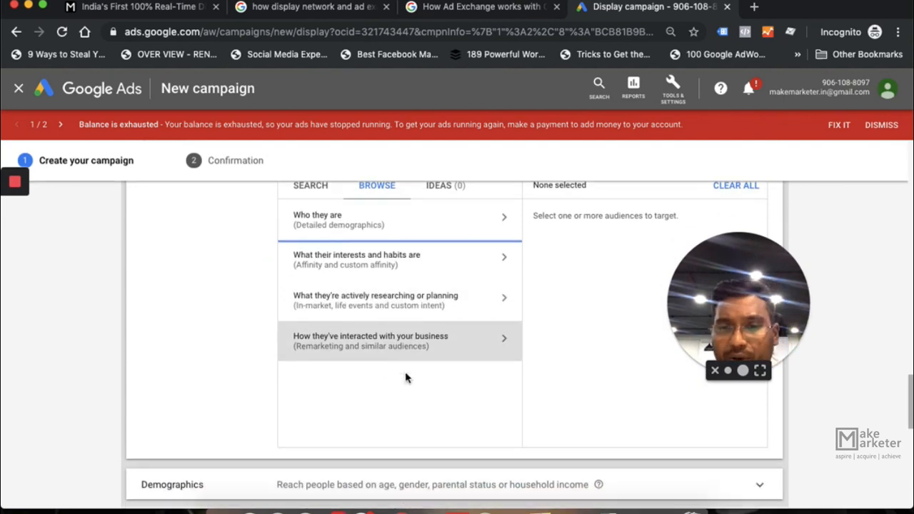
pyautogui.scroll(-3)
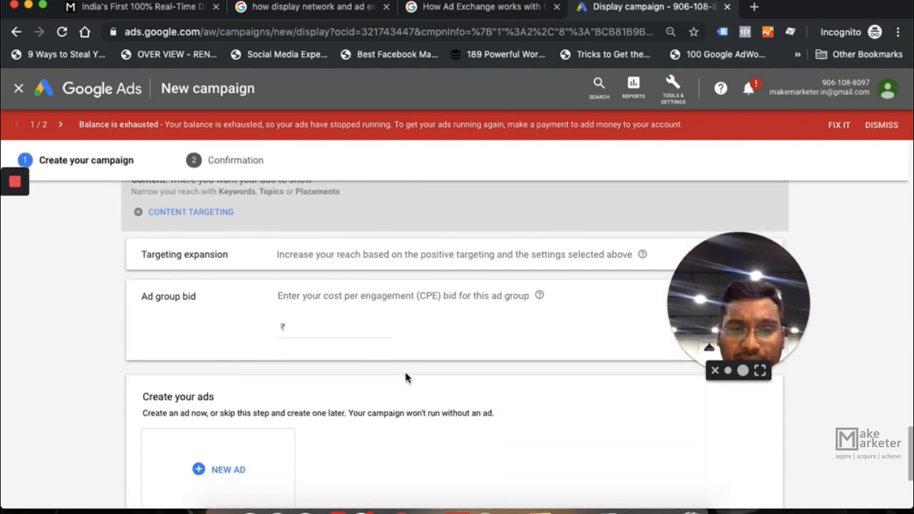
pyautogui.scroll(3)
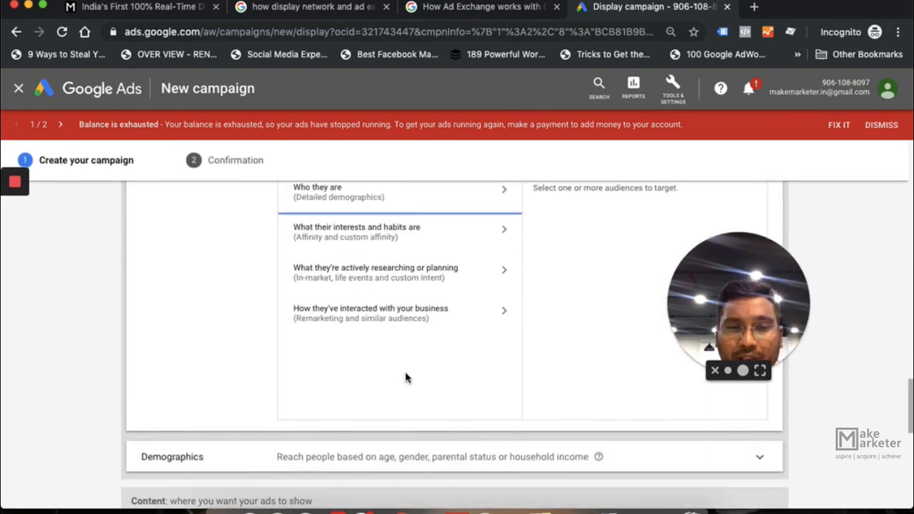
pyautogui.click(172, 456)
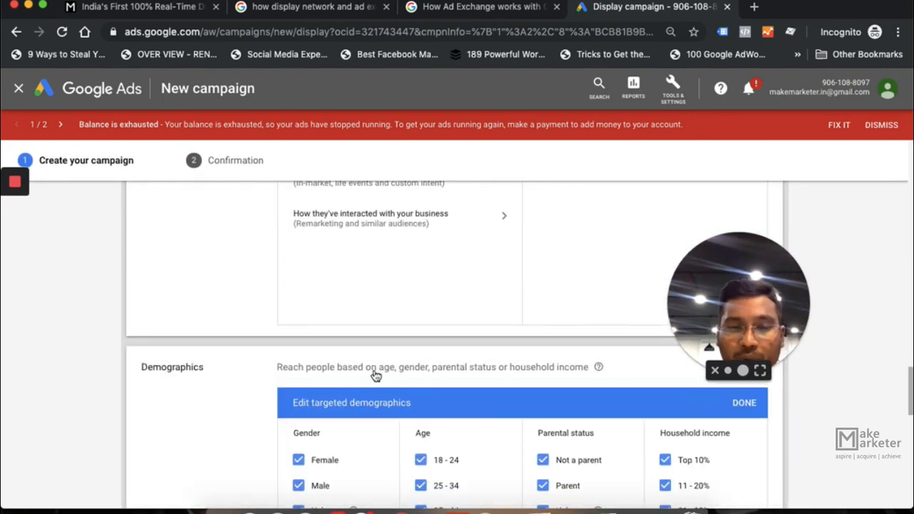
pyautogui.scroll(-3)
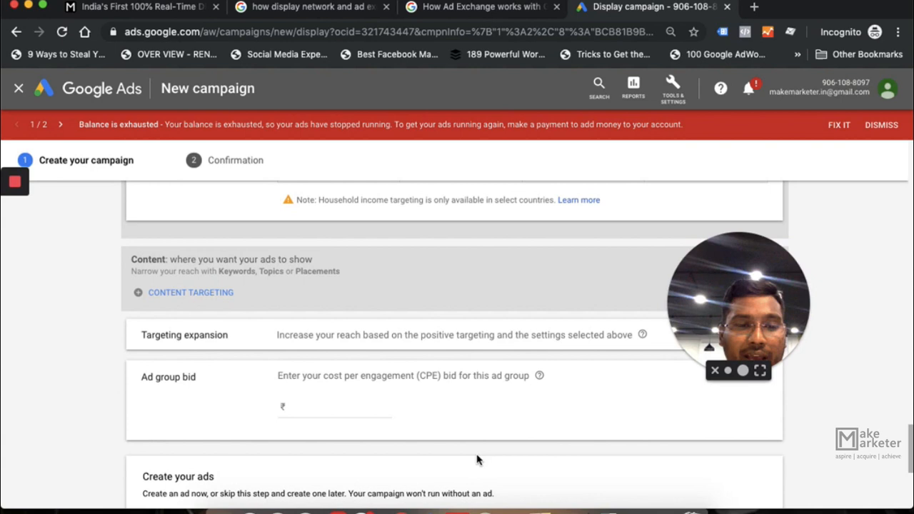
# Enter a ₹5.00 CPE ad group bid and begin a new ad
pyautogui.click(334, 406)
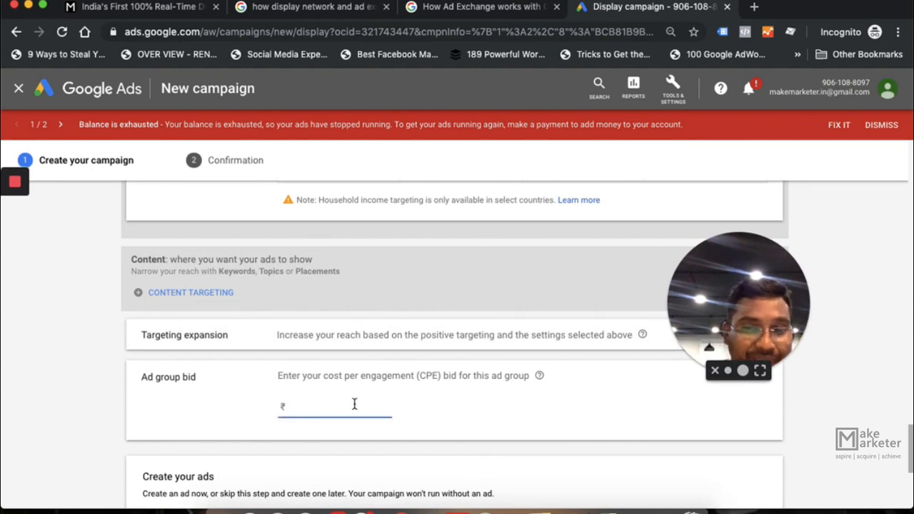
pyautogui.moveTo(595, 348)
pyautogui.write('5')
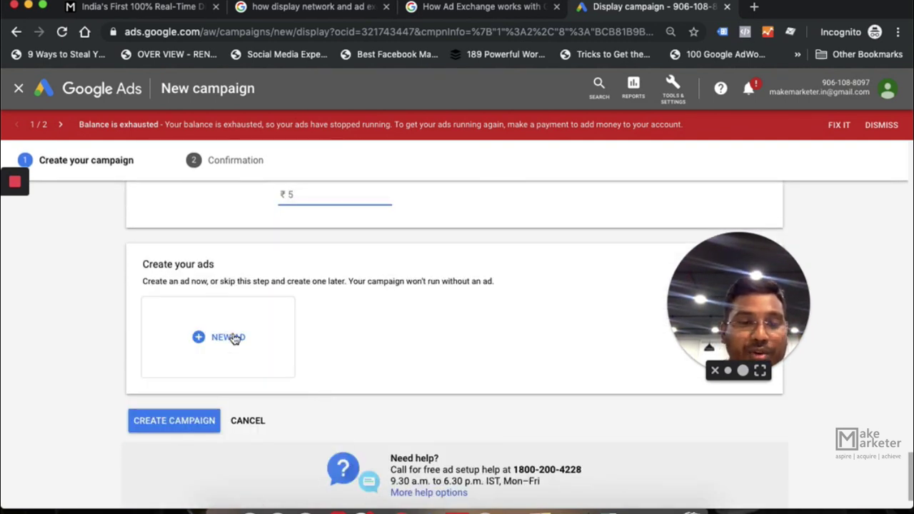
pyautogui.click(218, 337)
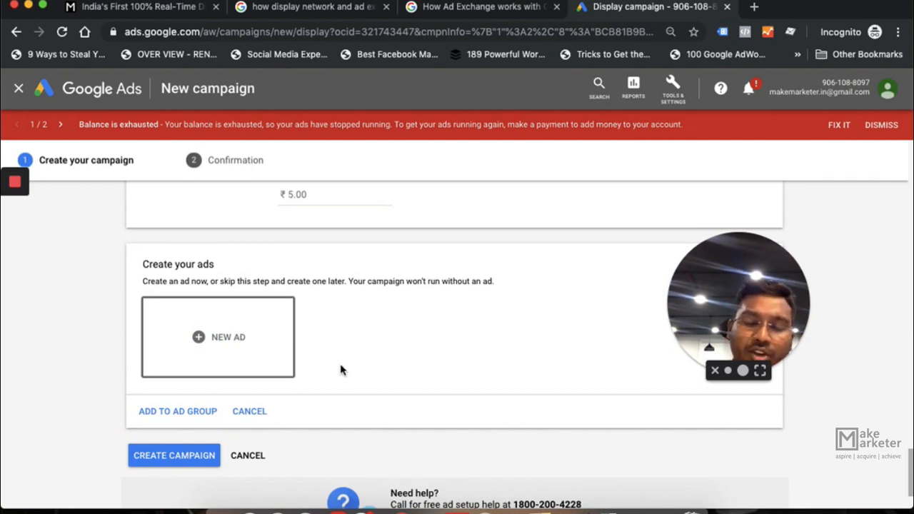
# Pick the lightbox ad type and review its card, message, name and preview settings
pyautogui.click(217, 336)
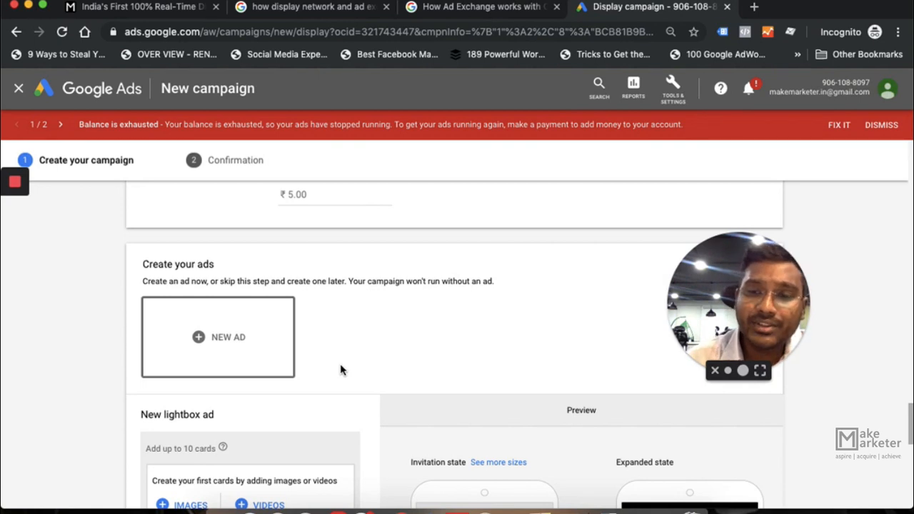
pyautogui.scroll(-3)
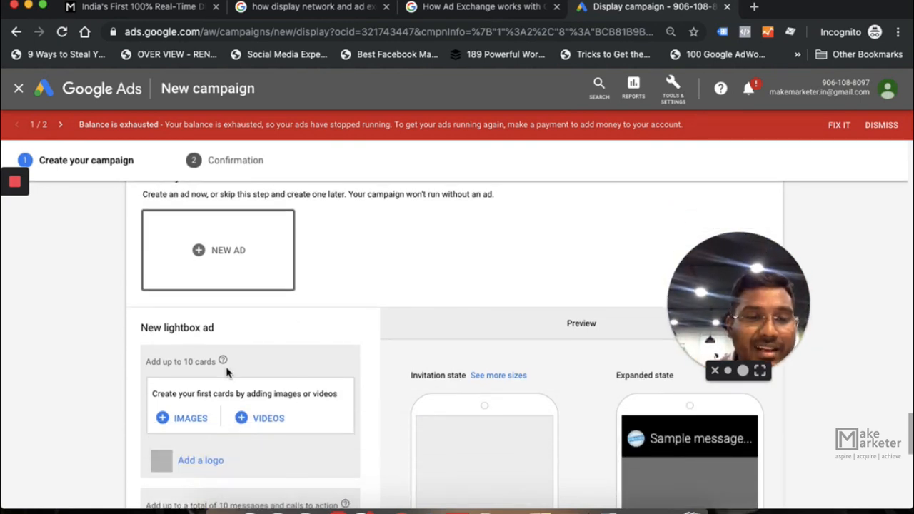
pyautogui.scroll(-3)
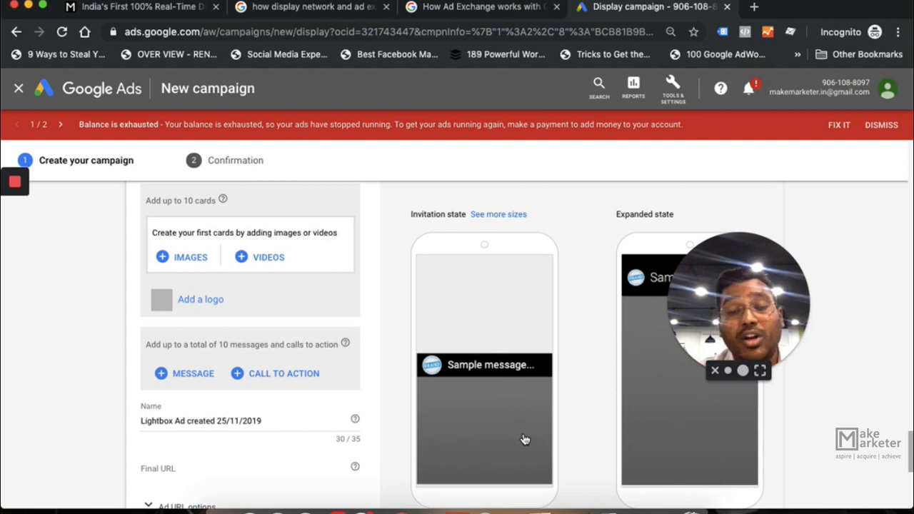
pyautogui.scroll(-3)
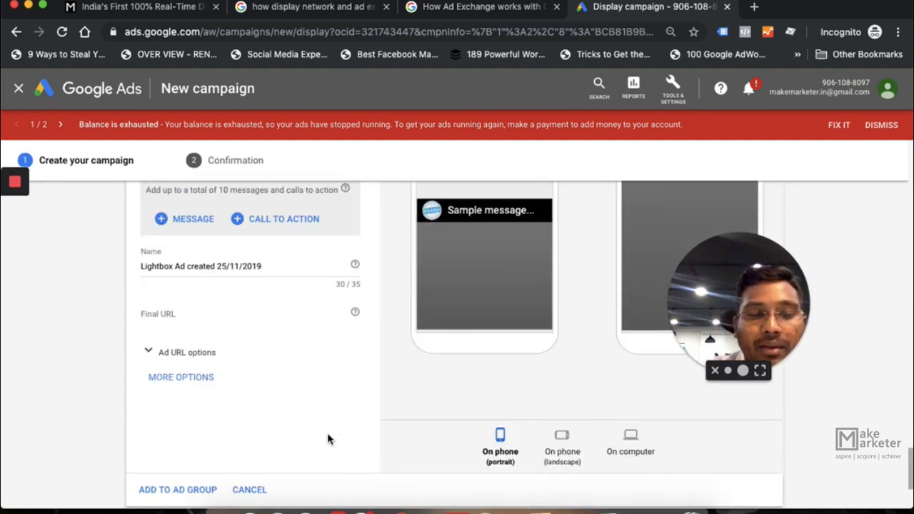
pyautogui.scroll(-3)
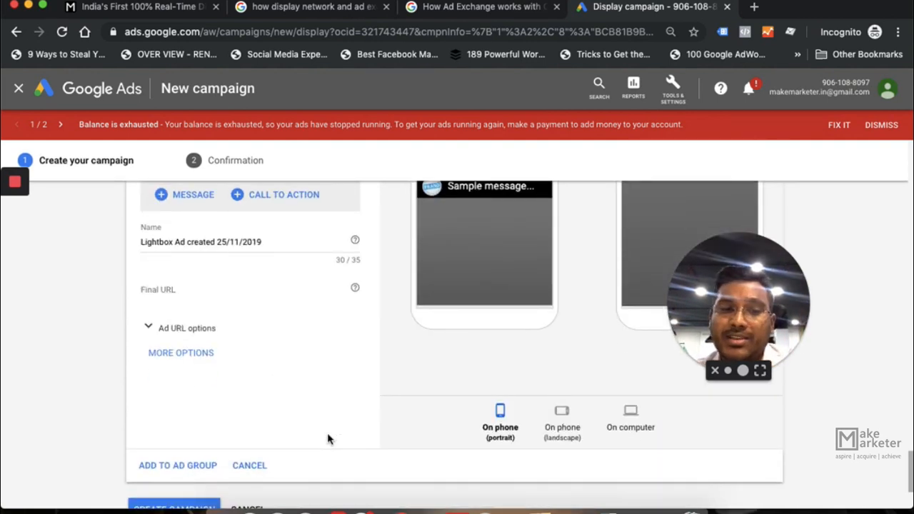